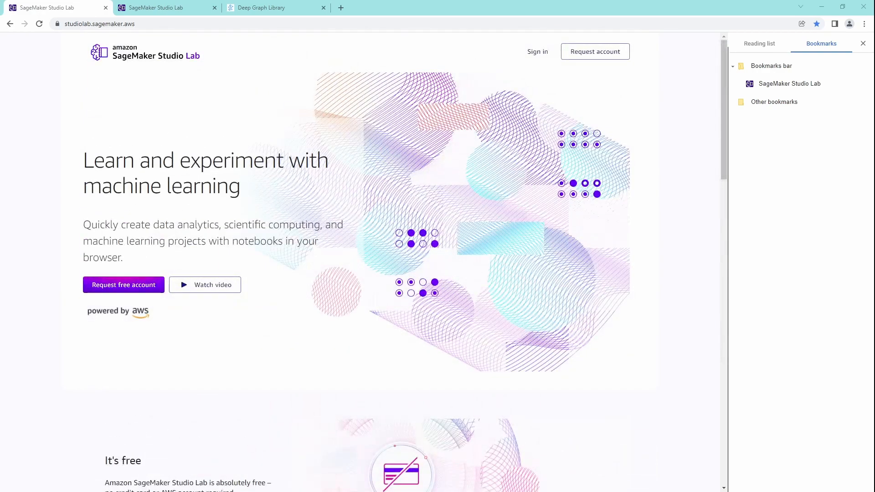
Scroll the Studio Lab landing page and open the Watch video intro overlay.
scroll("down", 3)
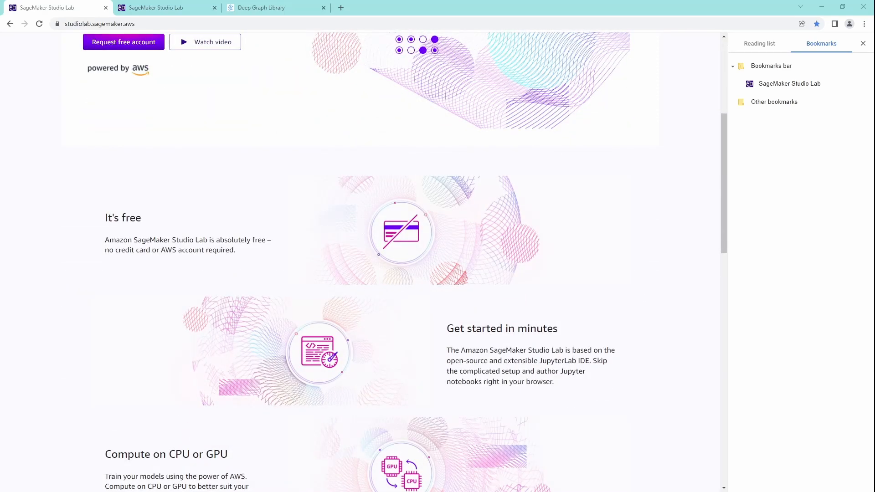
scroll("up", 3)
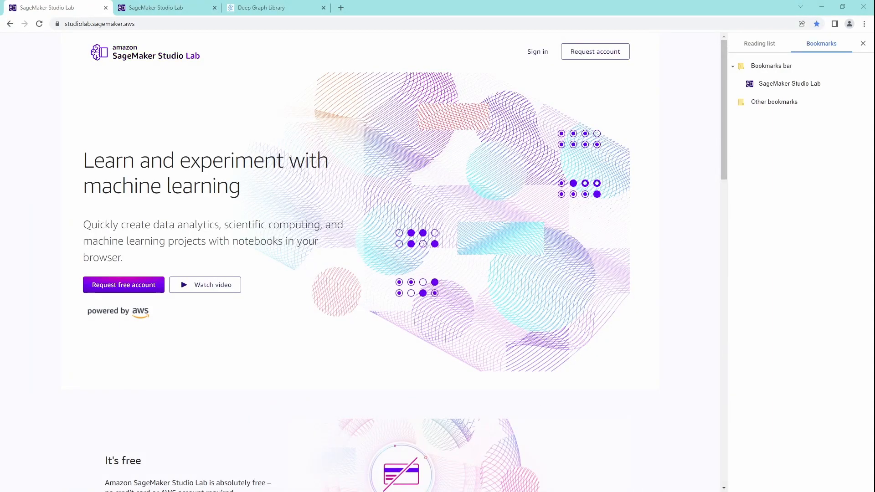
scroll("down", 3)
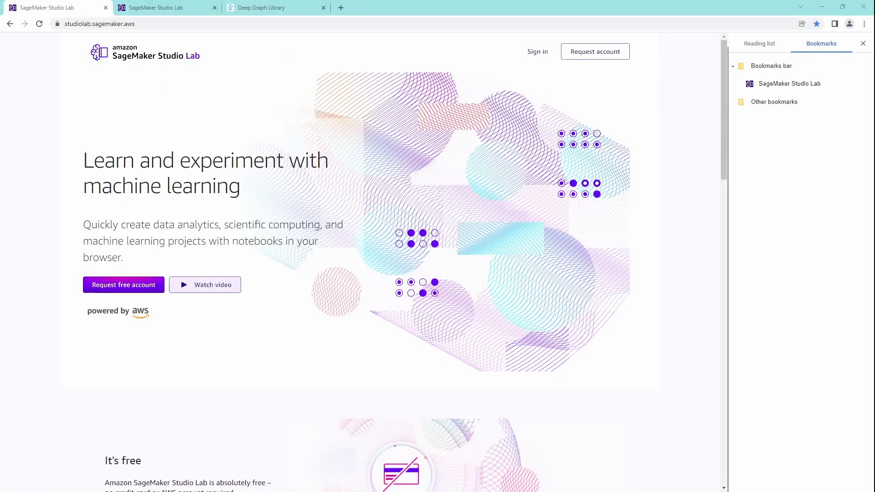
left_click(204, 284)
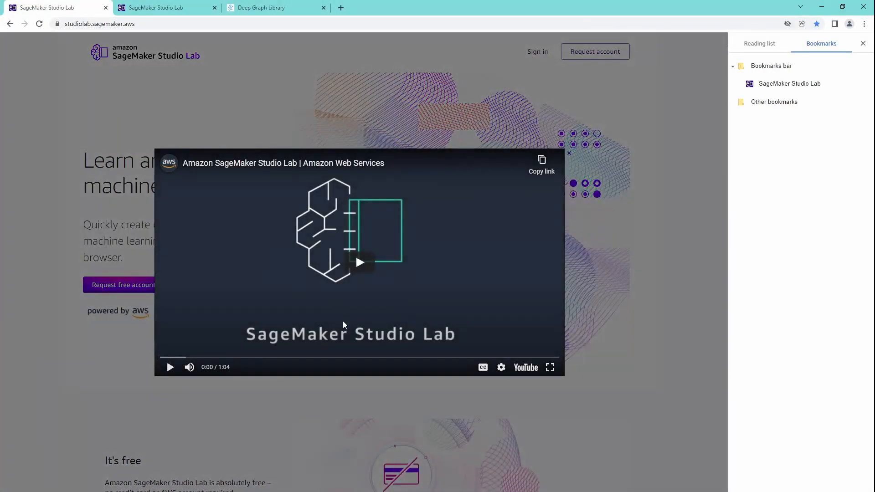
mouse_move(540, 197)
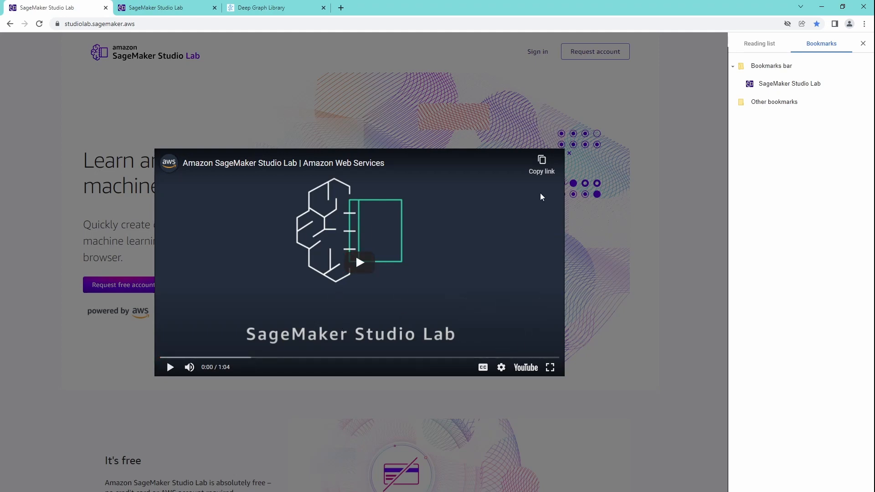
mouse_move(535, 216)
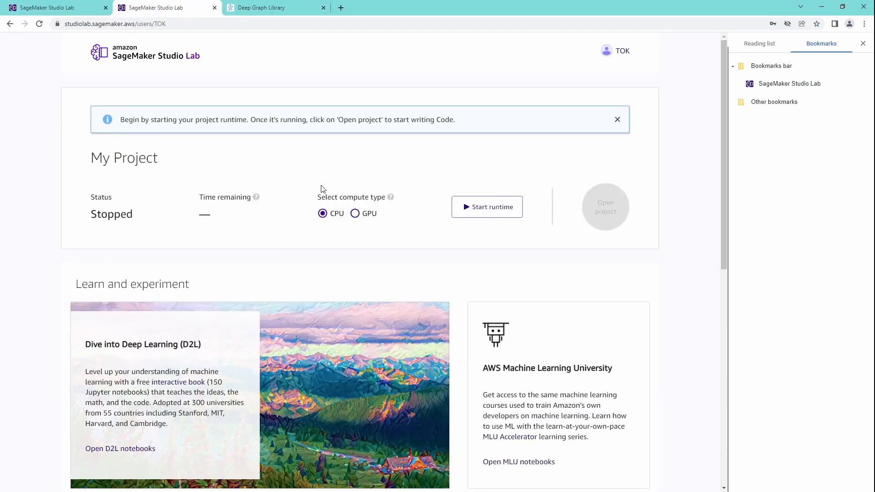
mouse_move(269, 313)
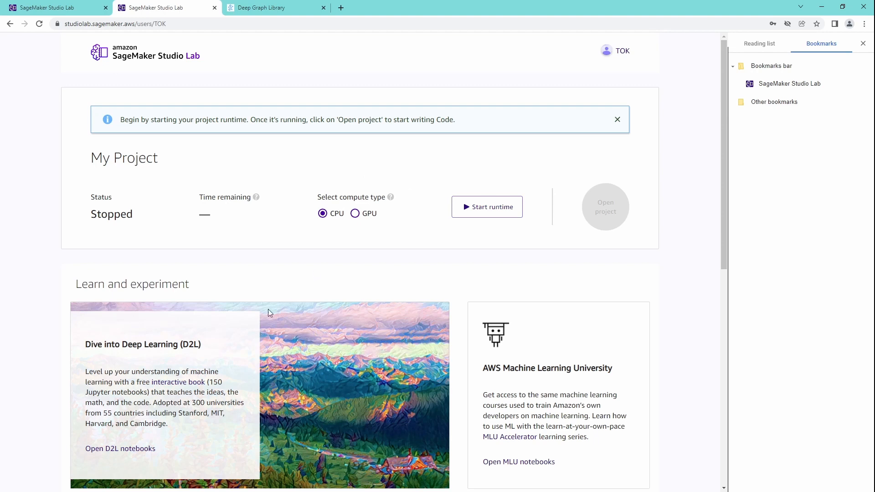
mouse_move(181, 64)
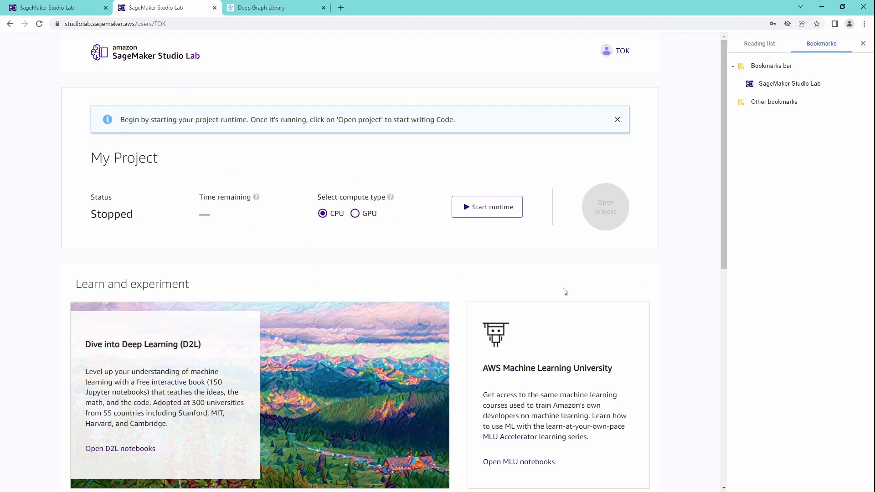
scroll("down", 3)
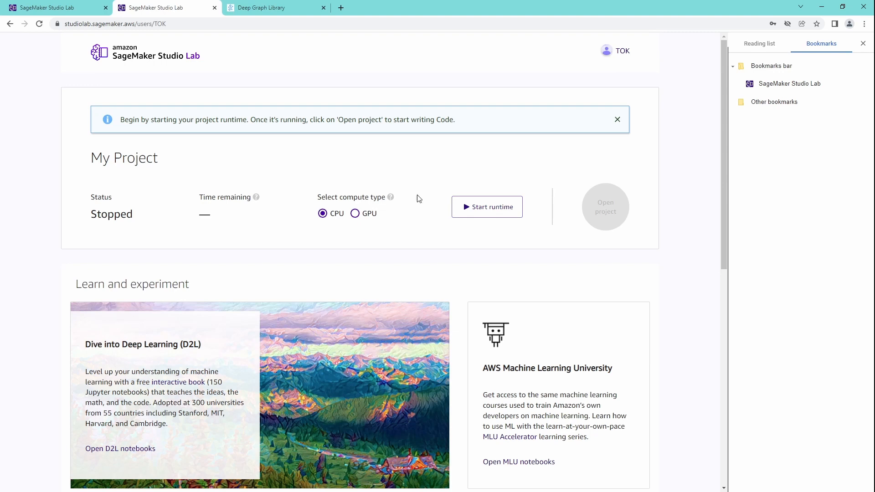
mouse_move(356, 214)
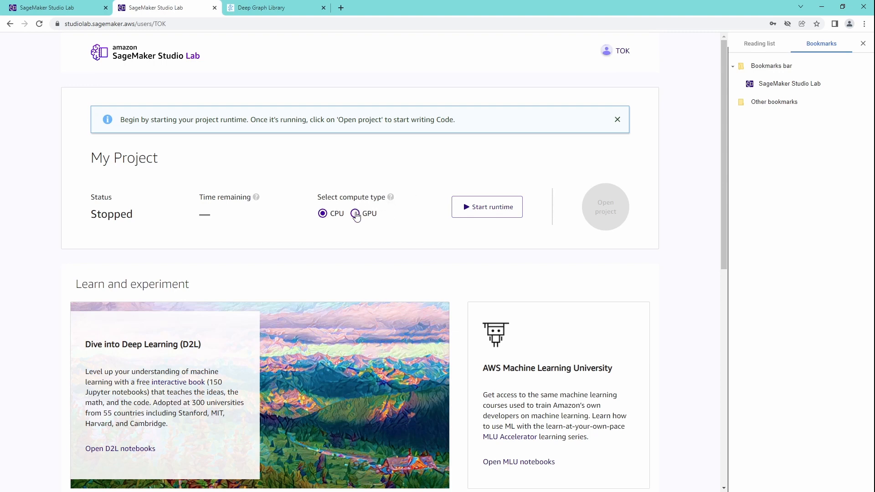
scroll("down", 3)
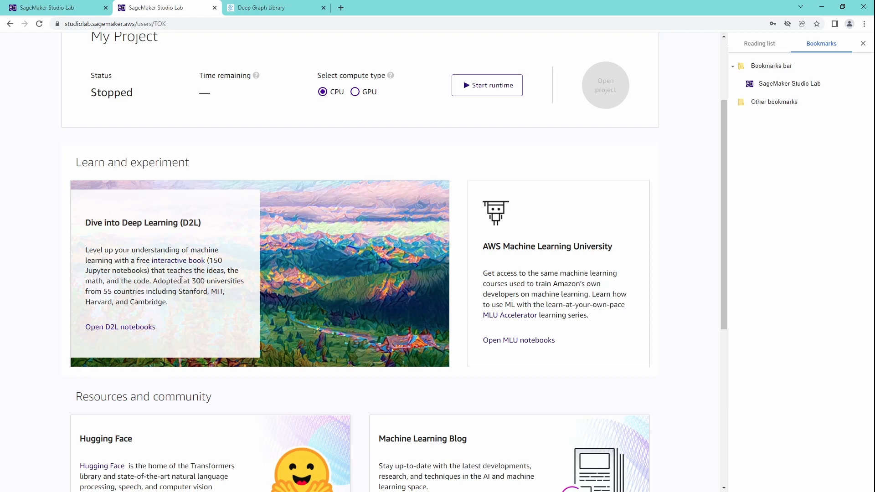
left_click_drag(151, 270, 222, 271)
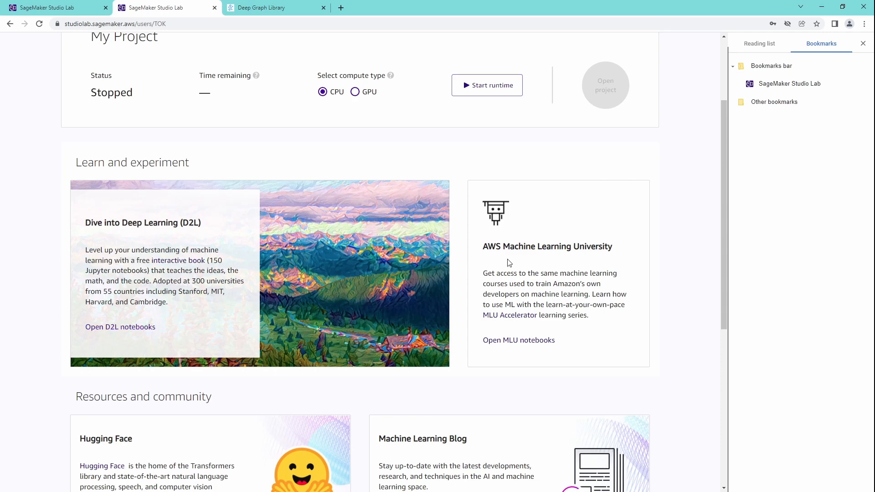
mouse_move(517, 343)
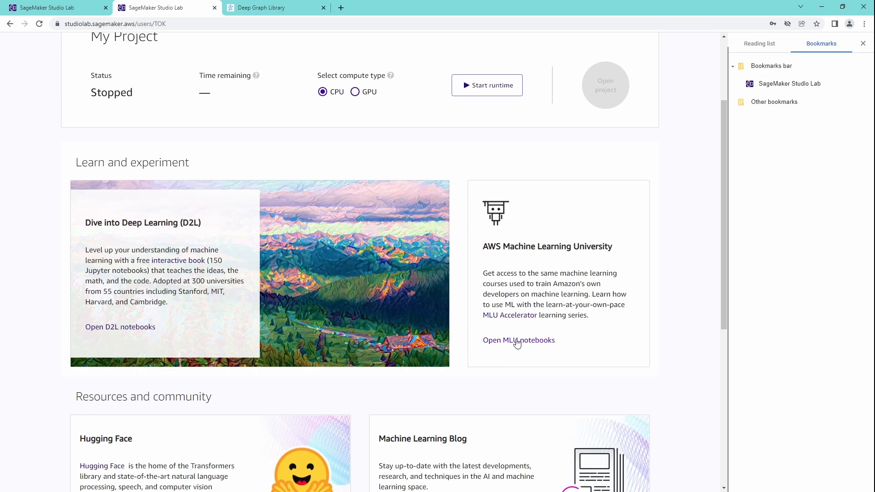
scroll("down", 3)
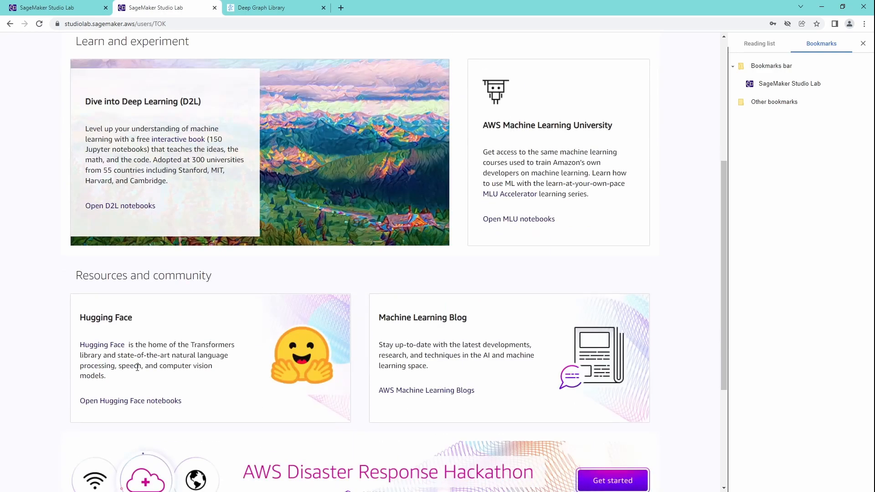
mouse_move(447, 380)
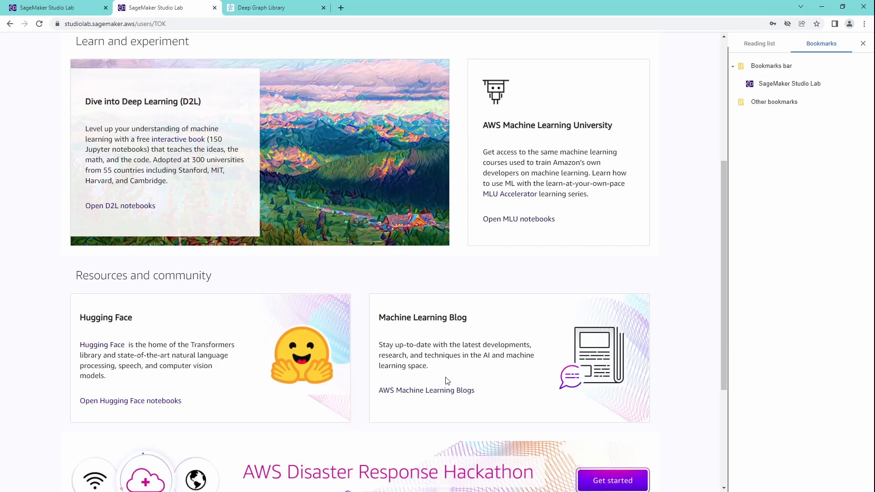
scroll("down", 3)
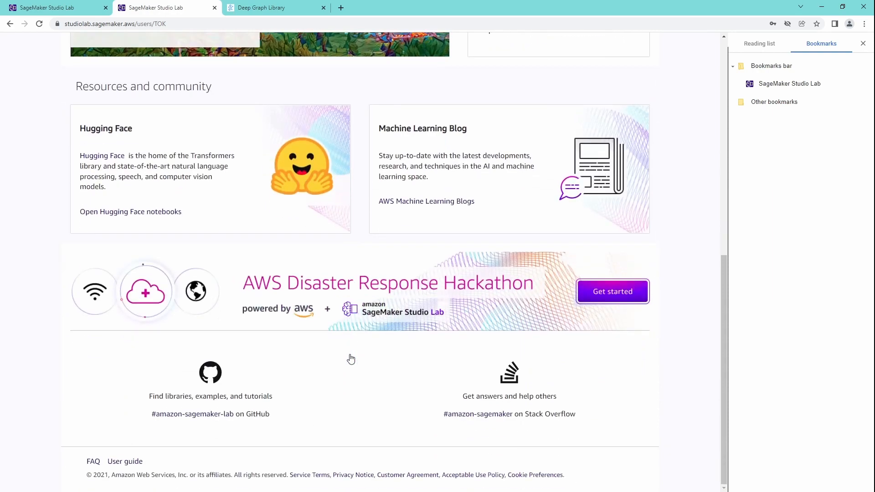
scroll("up", 3)
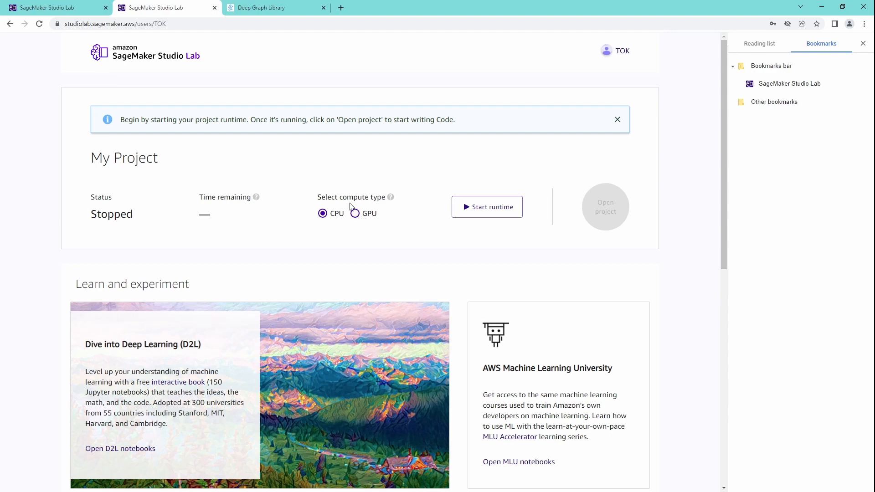
mouse_move(305, 206)
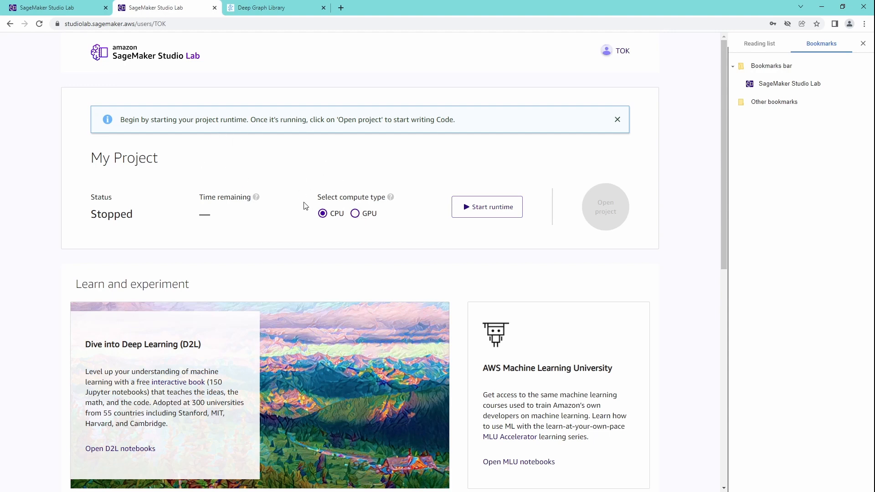
Select GPU compute, confirm Use GPU, and start the project runtime.
left_click(355, 213)
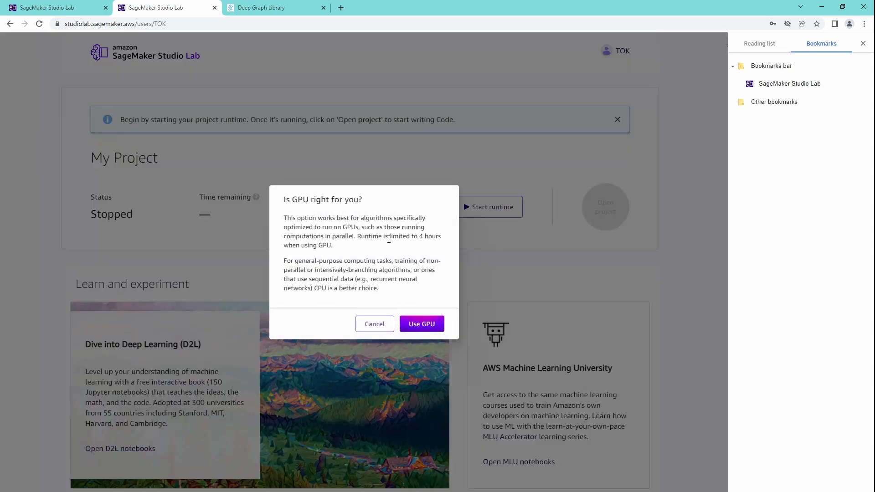
left_click_drag(364, 236, 398, 261)
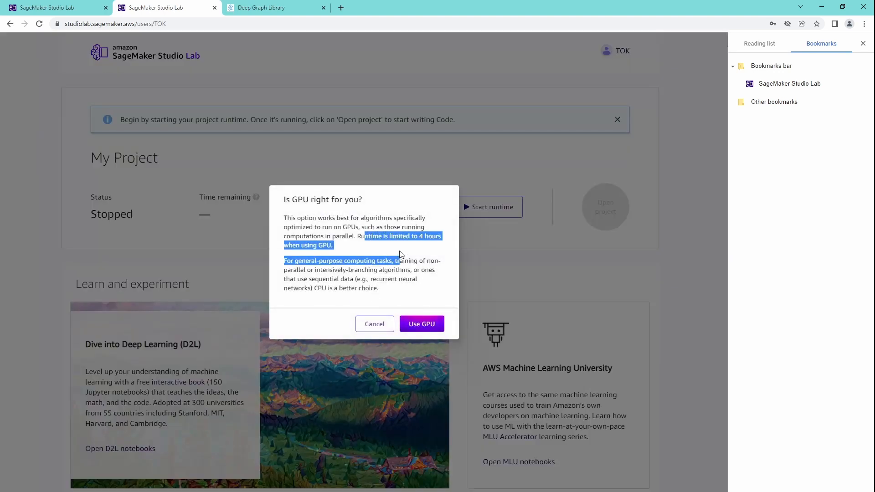
left_click(422, 324)
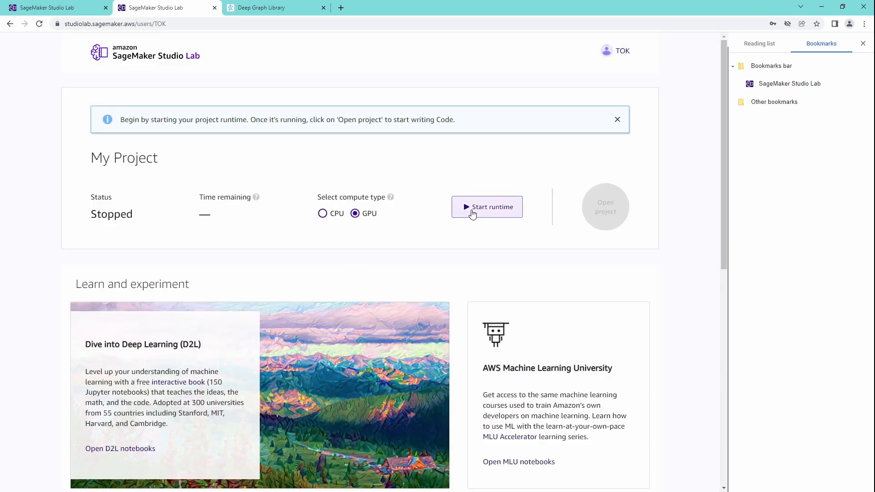
left_click(486, 206)
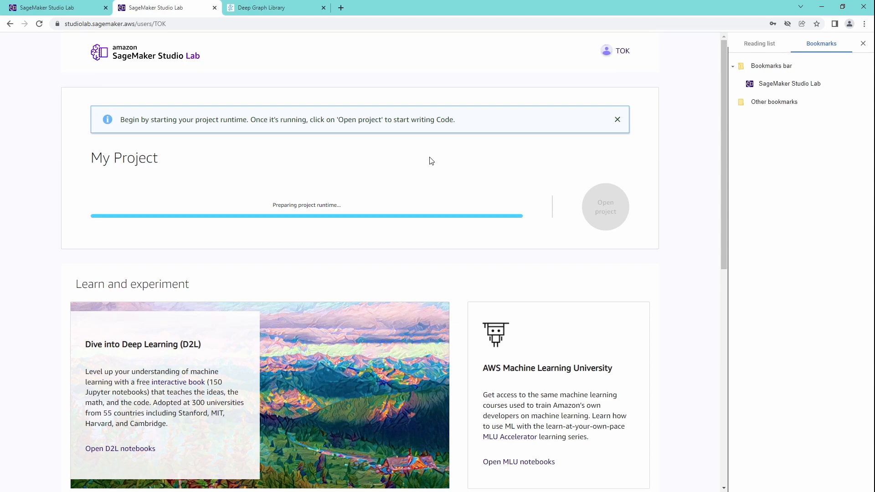
mouse_move(362, 176)
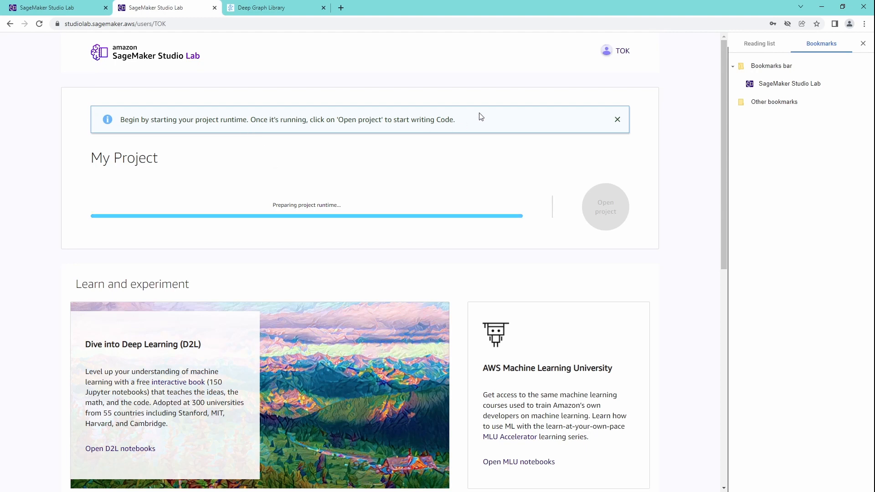
mouse_move(678, 146)
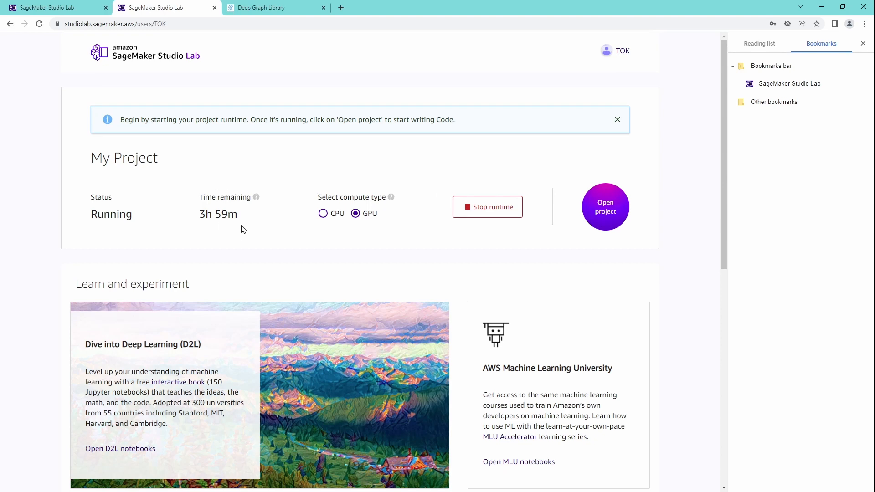
mouse_move(242, 222)
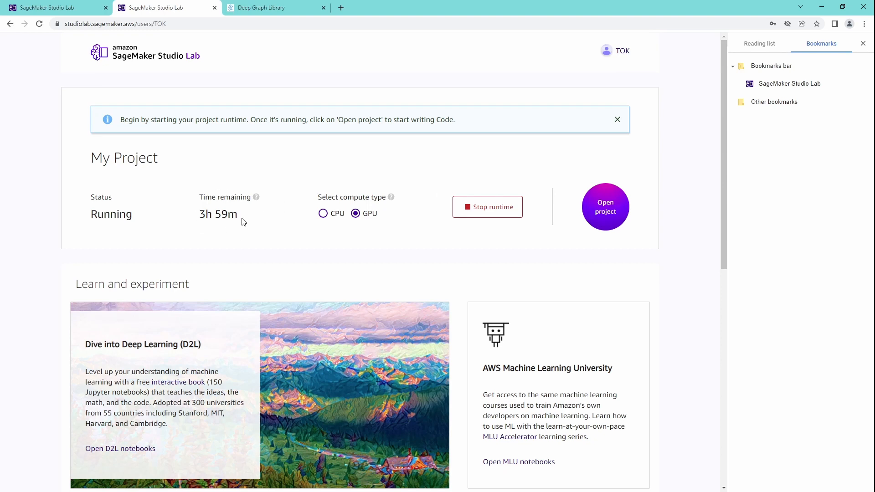
mouse_move(429, 214)
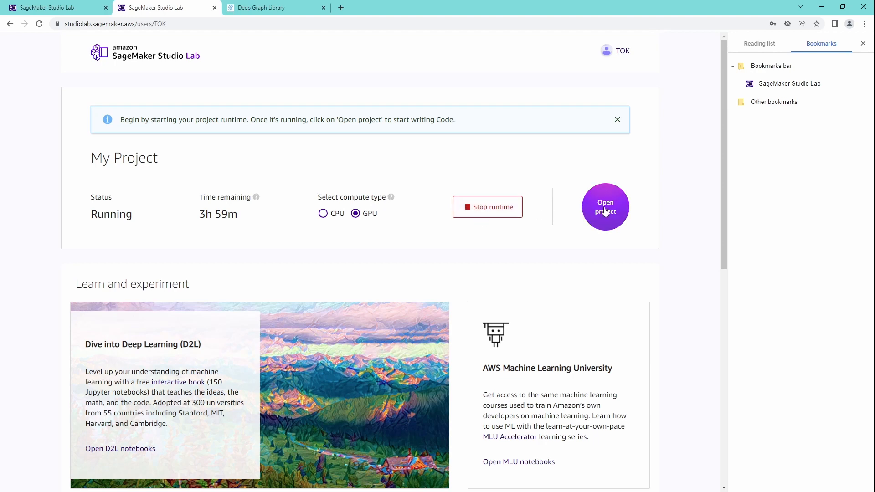
left_click(605, 206)
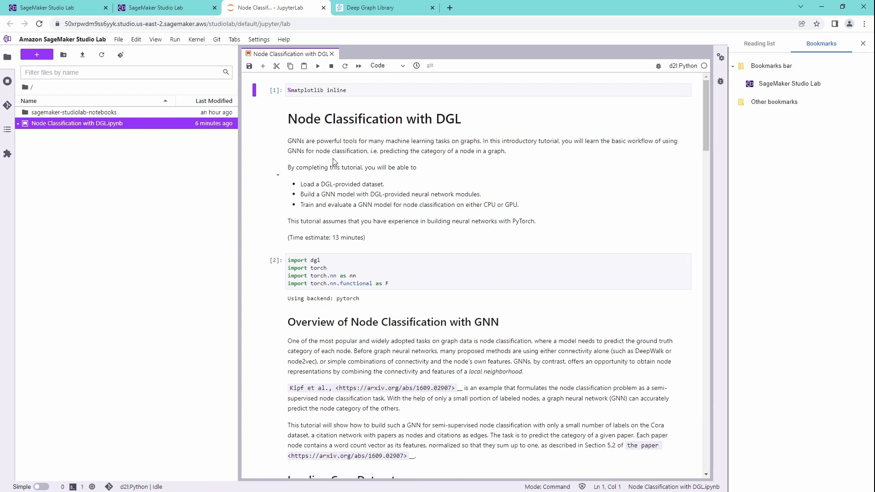
mouse_move(320, 119)
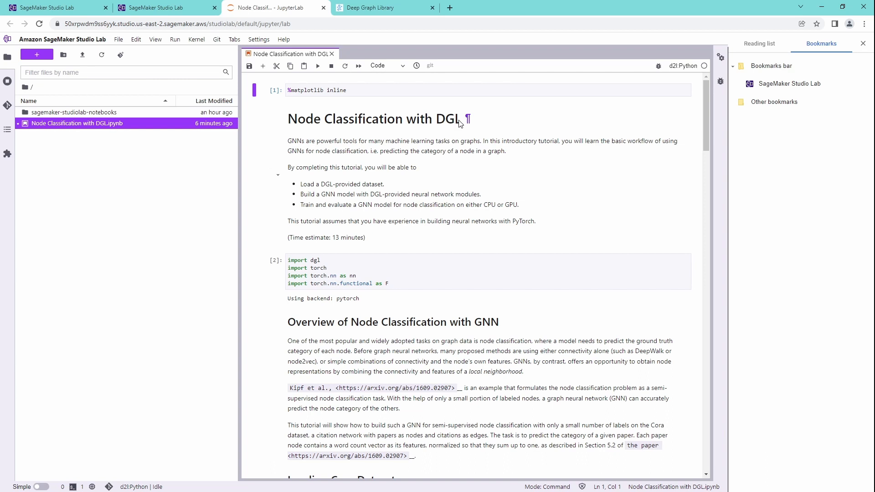
mouse_move(450, 188)
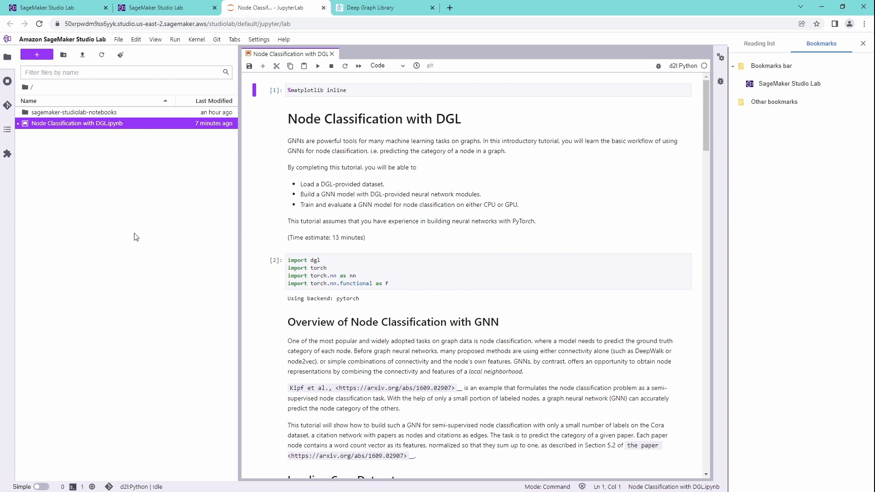
mouse_move(73, 163)
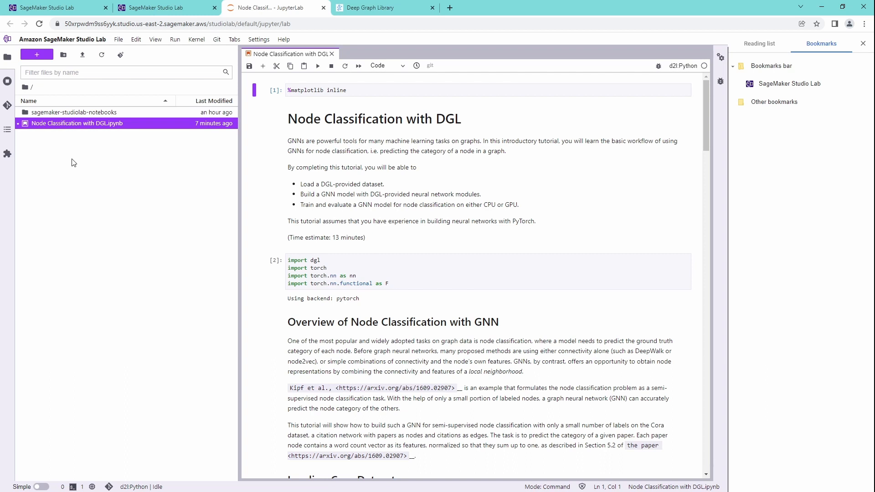
mouse_move(82, 55)
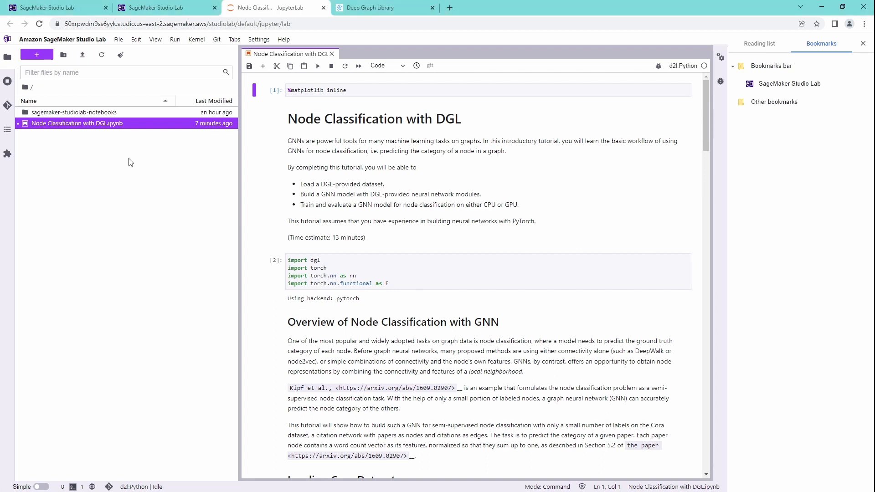
mouse_move(133, 183)
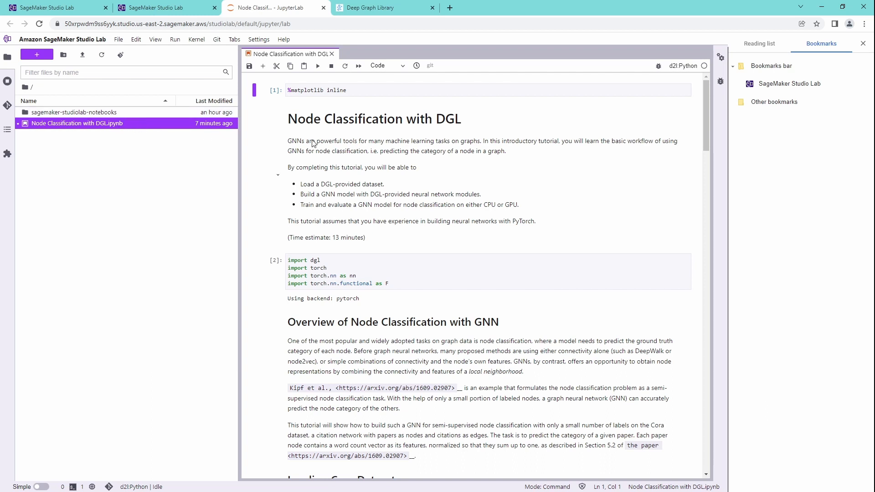
left_click(407, 90)
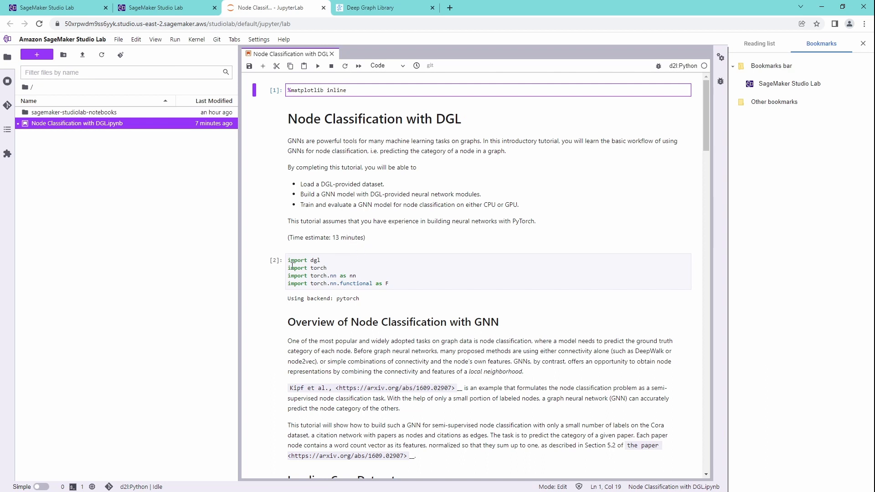
left_click(337, 269)
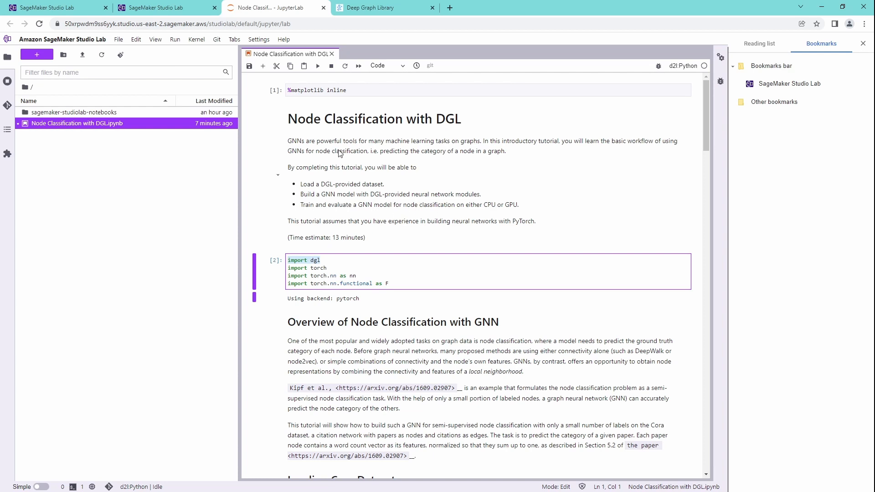
left_click(386, 7)
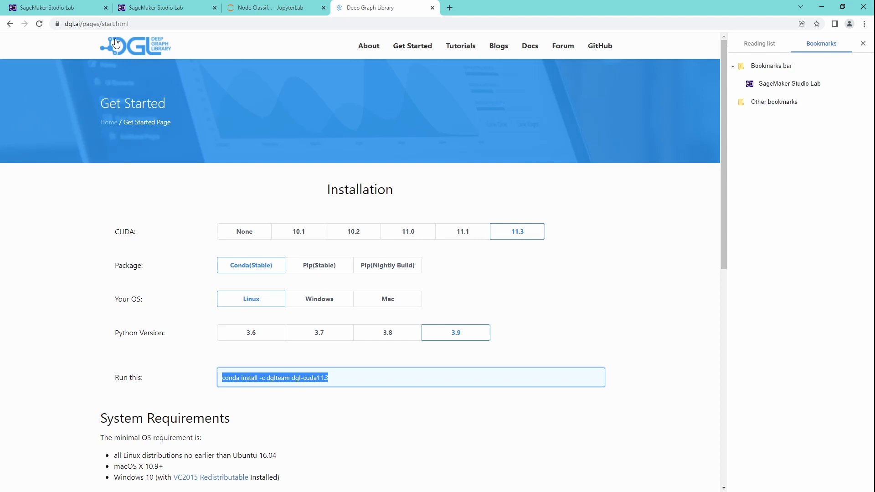
mouse_move(144, 241)
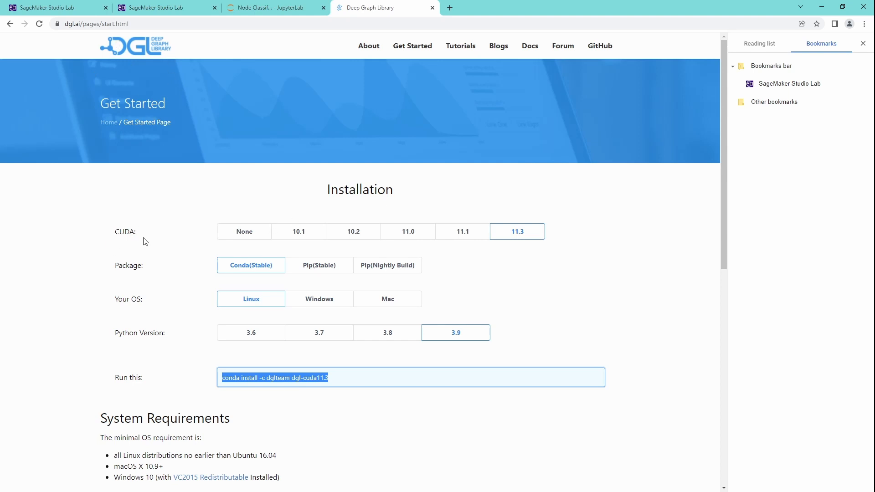
mouse_move(518, 232)
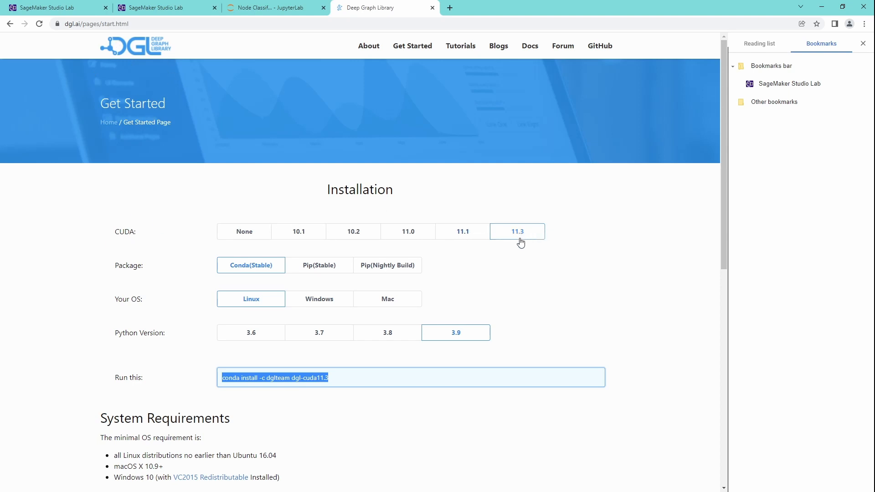
mouse_move(263, 274)
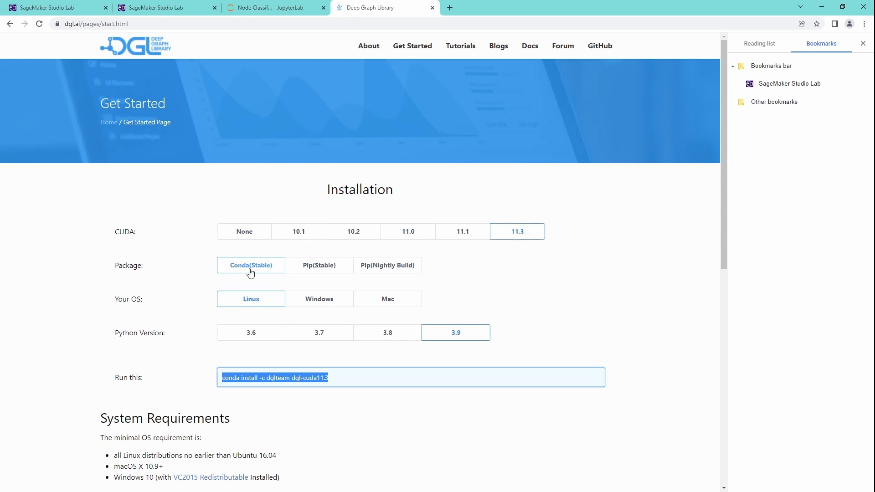
mouse_move(272, 309)
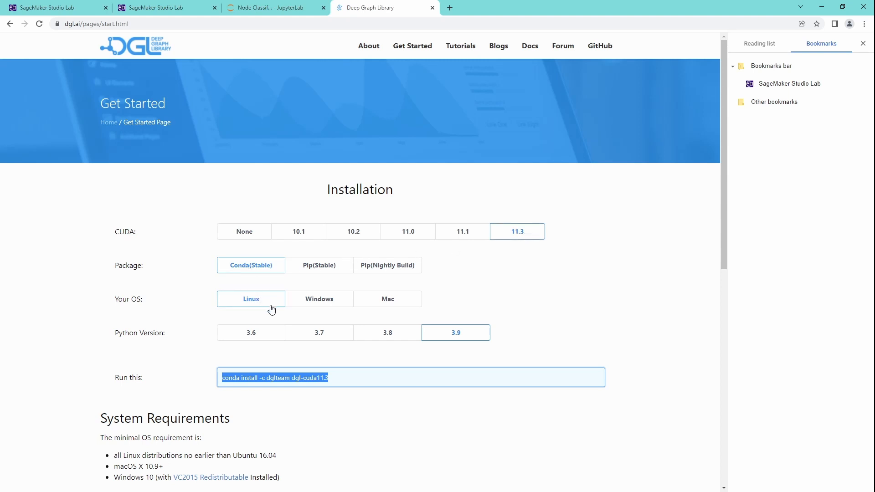
mouse_move(466, 340)
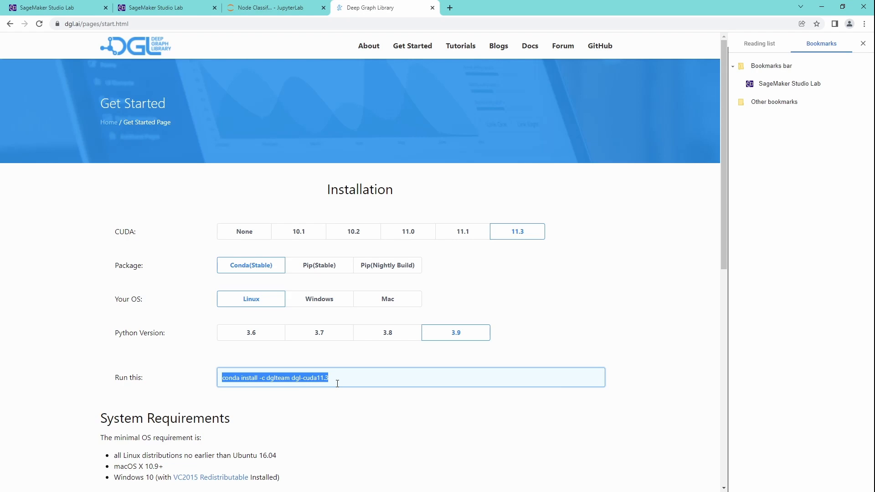
Return to the notebook tab after checking the CUDA 11.3, Conda, Linux, Python 3.9 command.
left_click(273, 7)
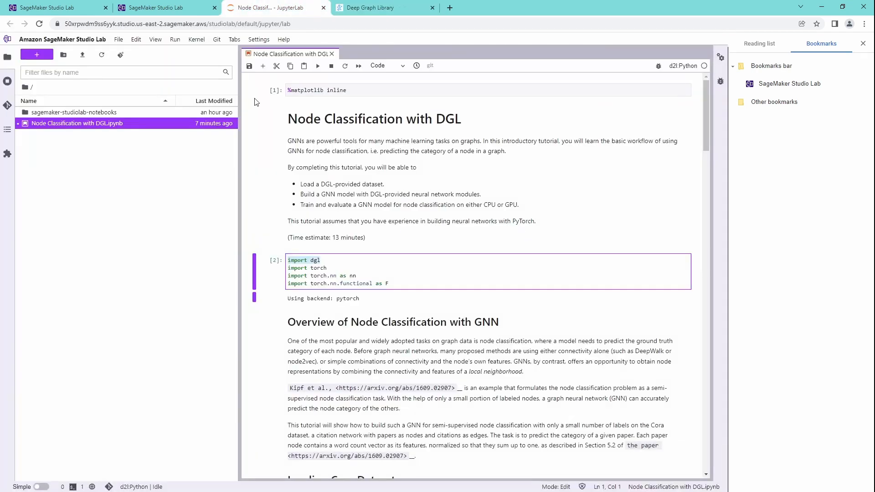
Run 'conda install -c dglteam dgl-cuda11.3' in a new console attached to the notebook.
left_click(162, 8)
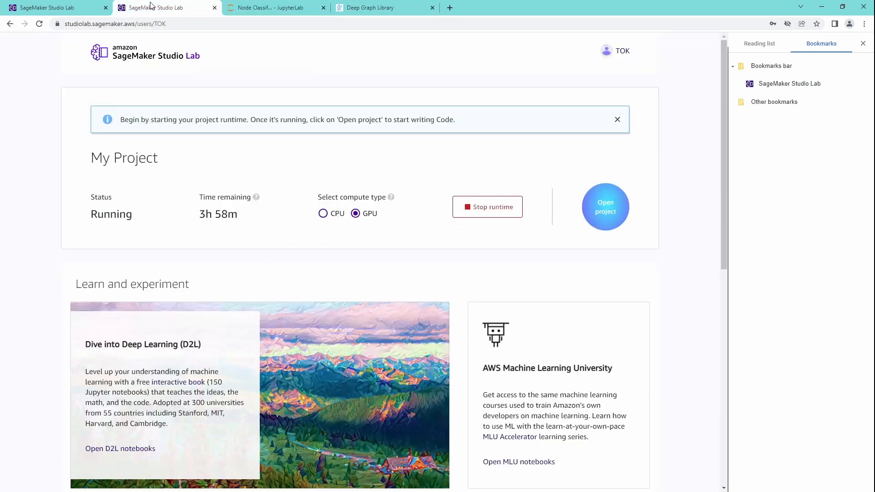
left_click(51, 8)
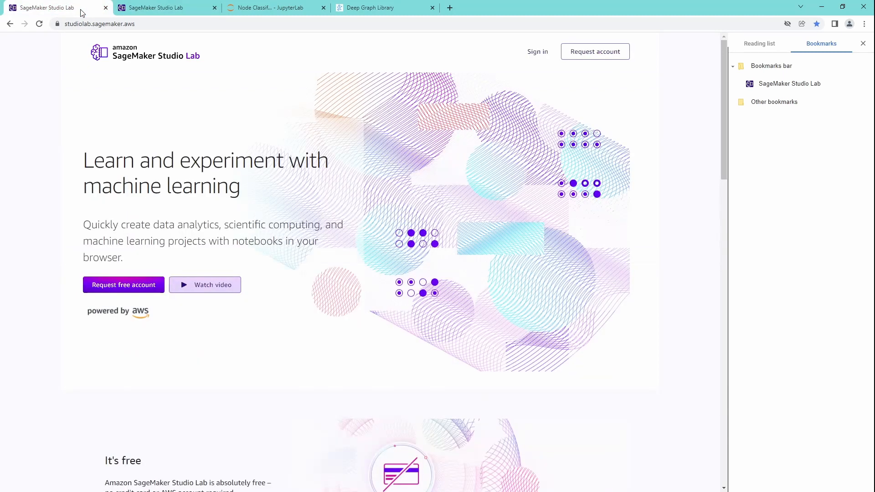
left_click(274, 8)
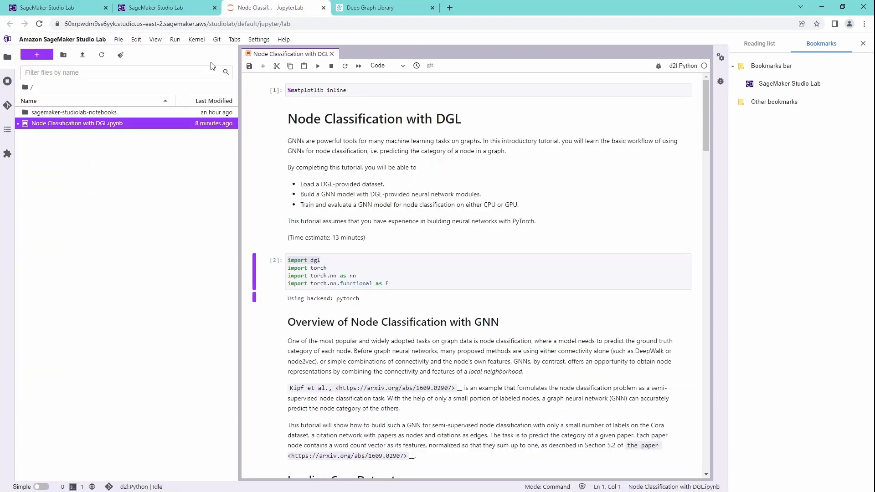
left_click(118, 40)
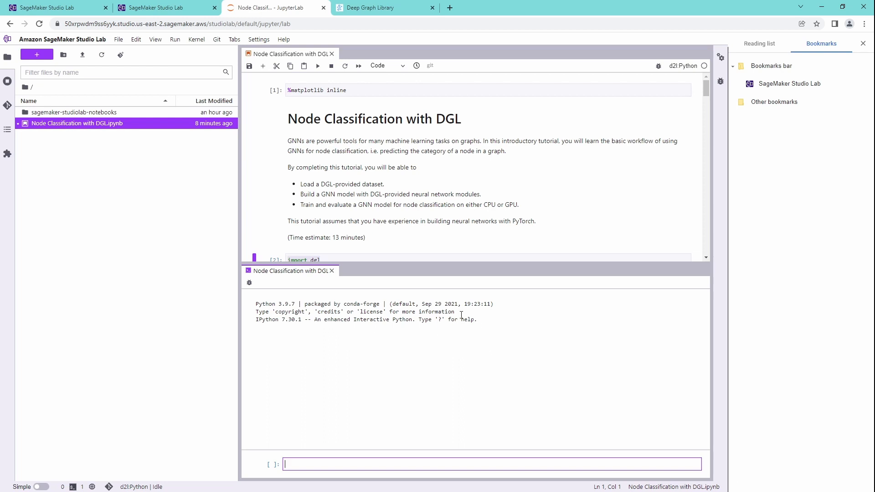
mouse_move(402, 461)
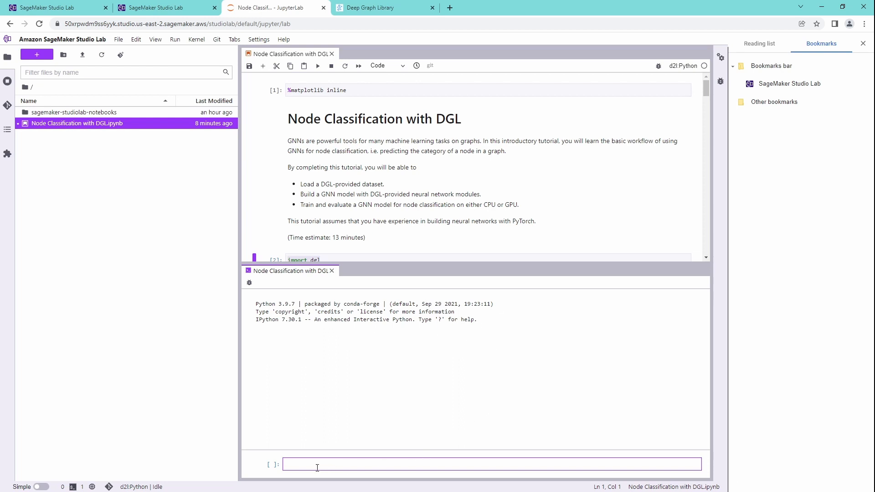
type("conda install -c dglteam dgl-cuda11.3")
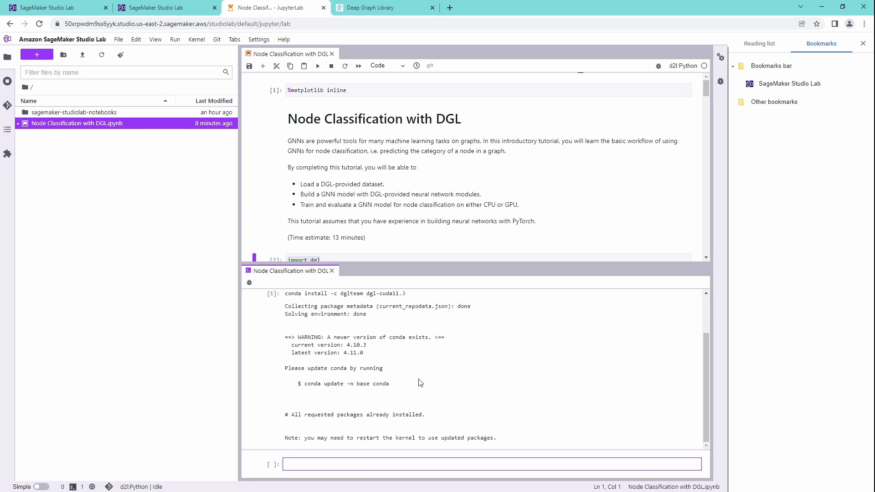
mouse_move(436, 341)
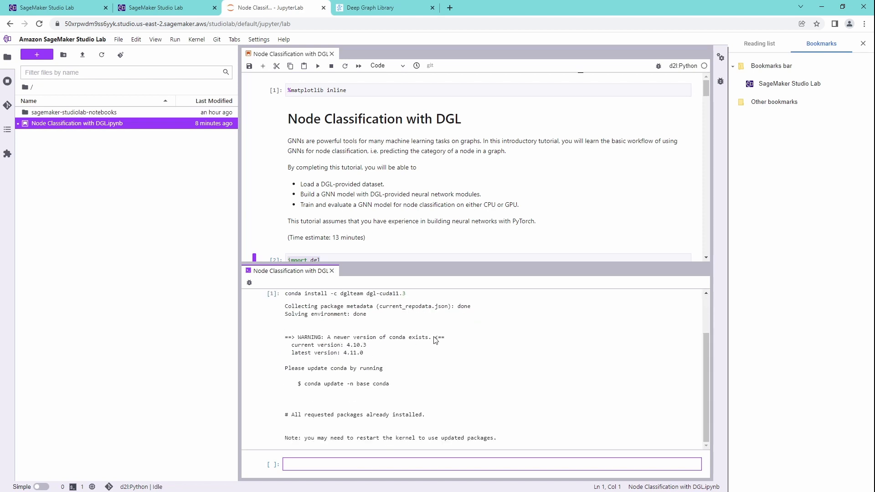
mouse_move(483, 386)
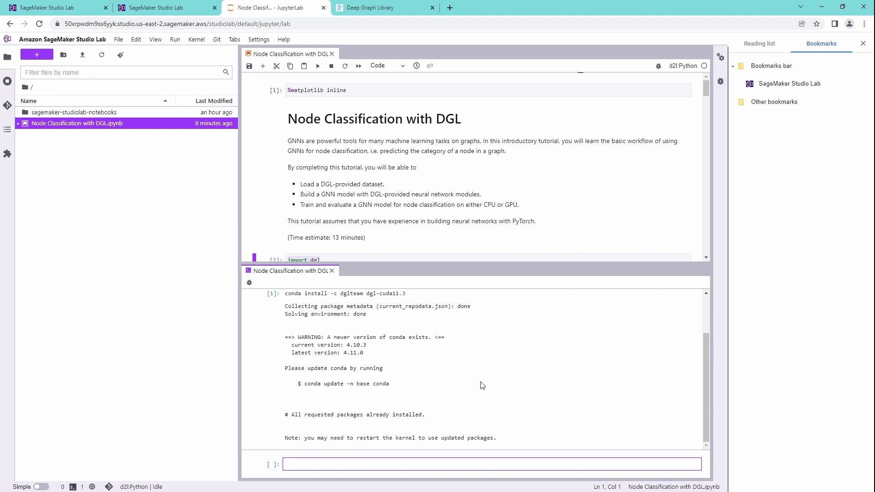
mouse_move(374, 318)
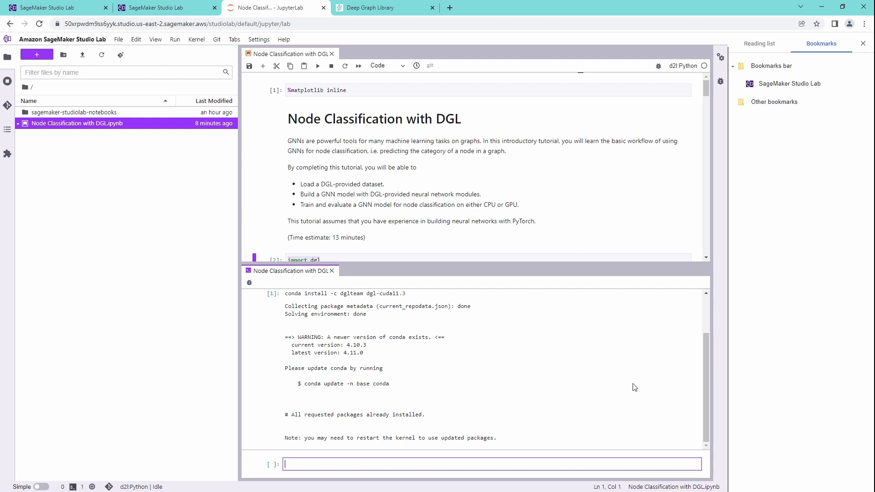
mouse_move(477, 433)
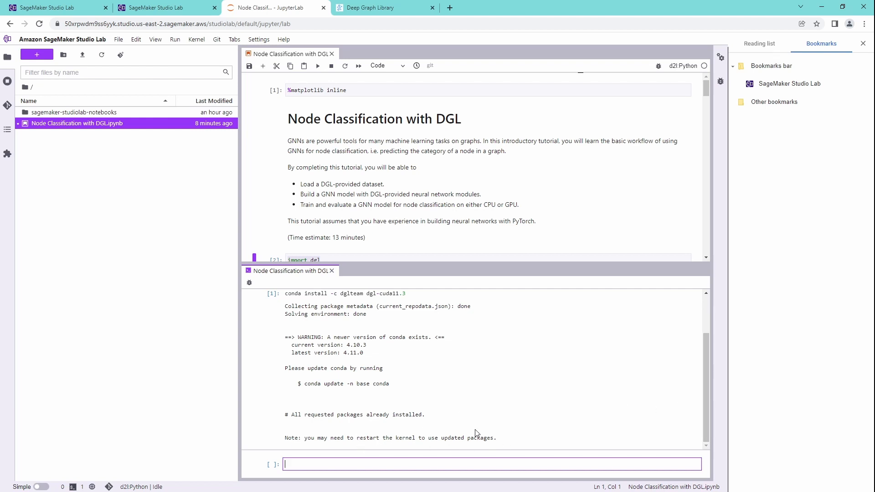
Use Kernel > Restart Kernel and Clear Console and confirm Restart.
left_click(196, 39)
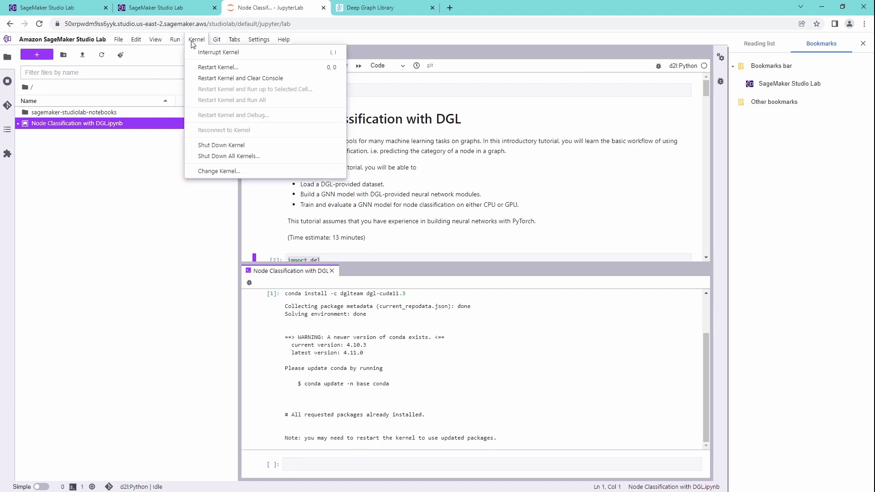
mouse_move(226, 78)
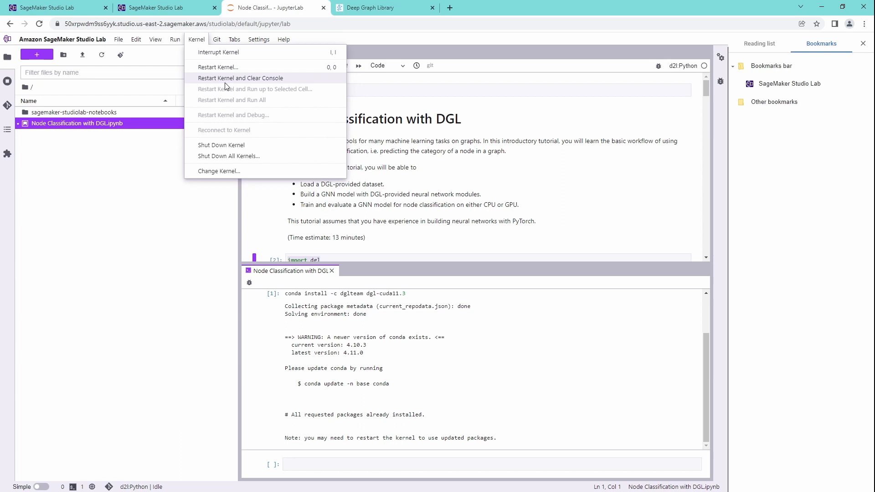
left_click(218, 67)
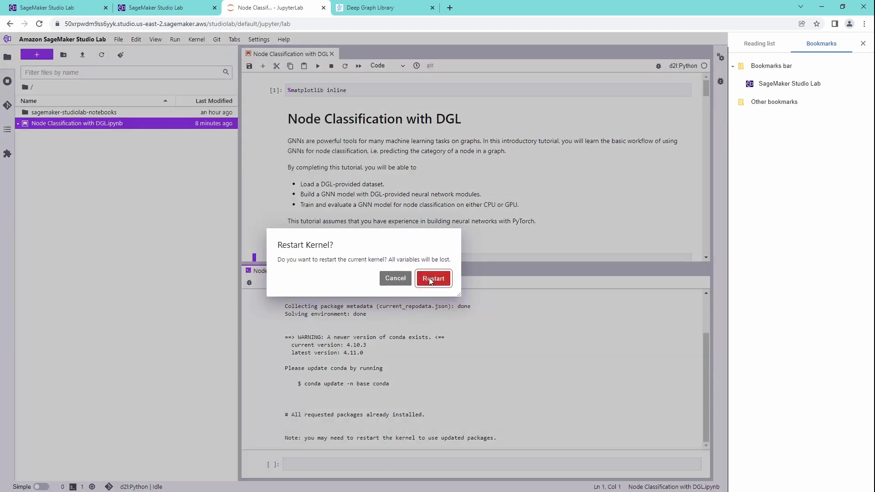
left_click(433, 279)
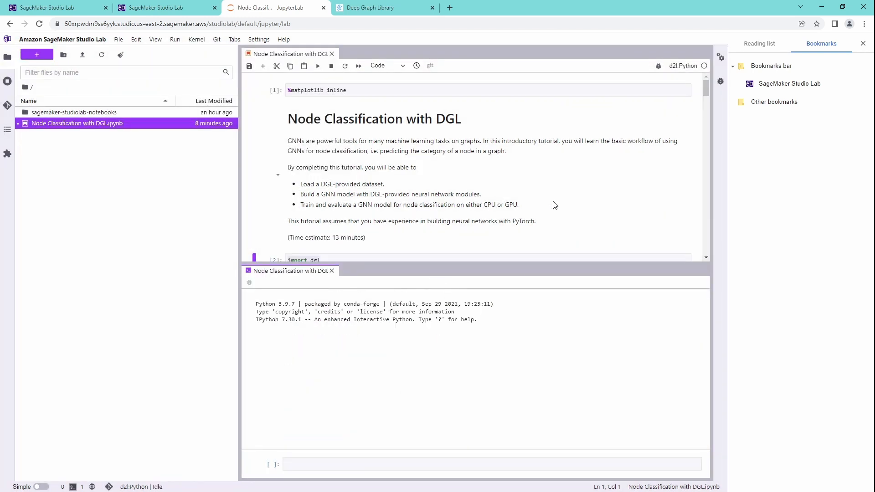
mouse_move(378, 274)
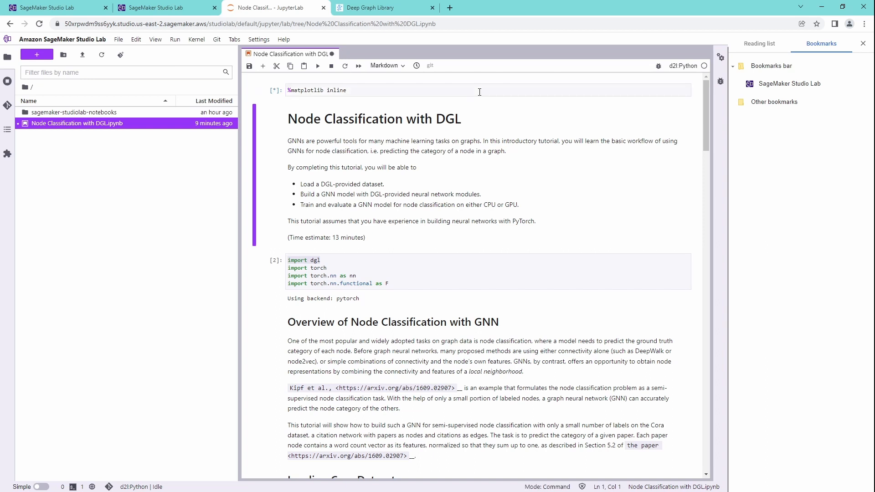
Run the first notebook cells until import dgl shows 'Using backend: pytorch'.
left_click(318, 65)
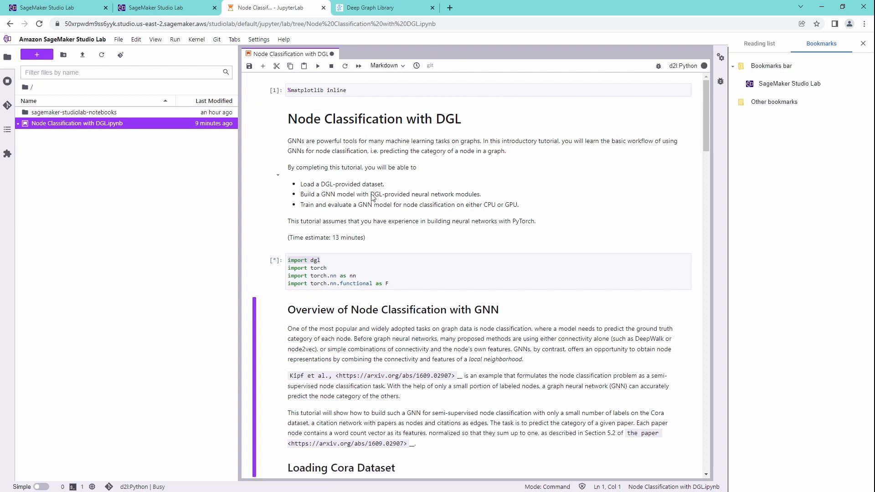
left_click(318, 65)
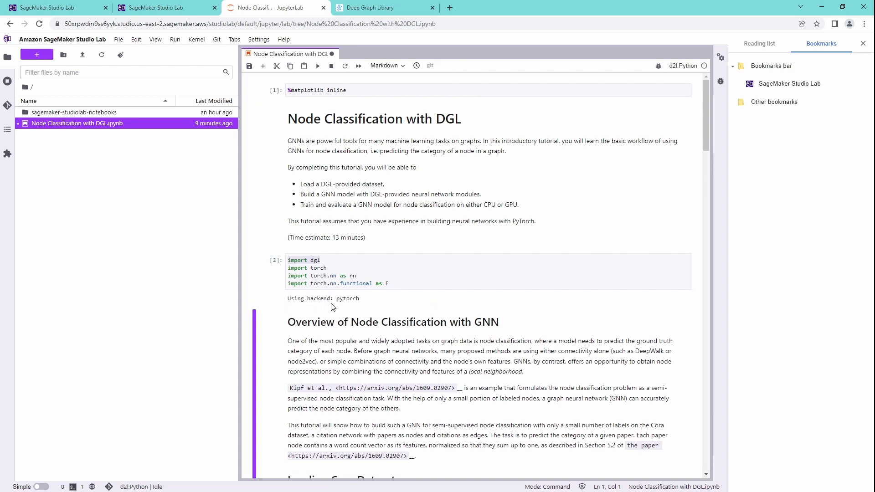
mouse_move(358, 303)
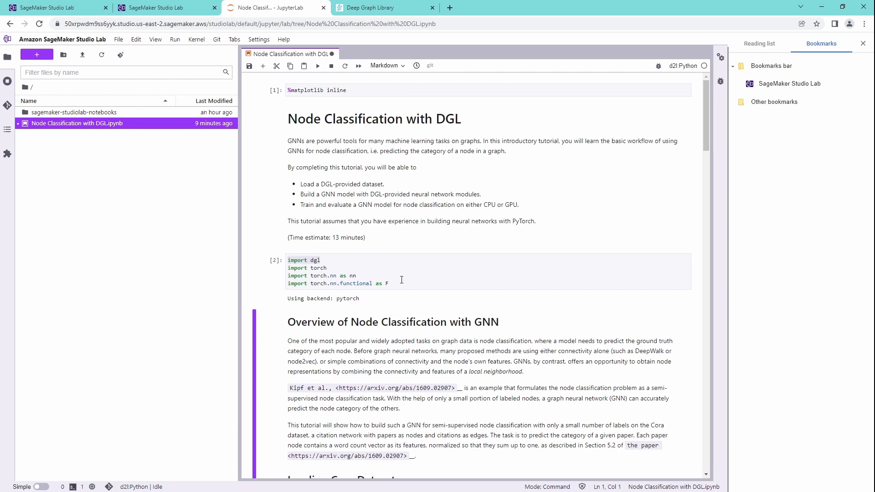
scroll("down", 3)
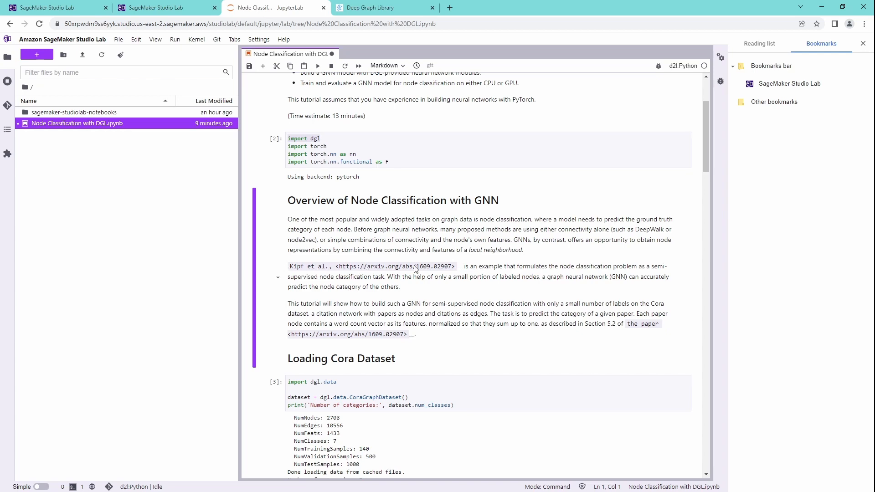
mouse_move(423, 234)
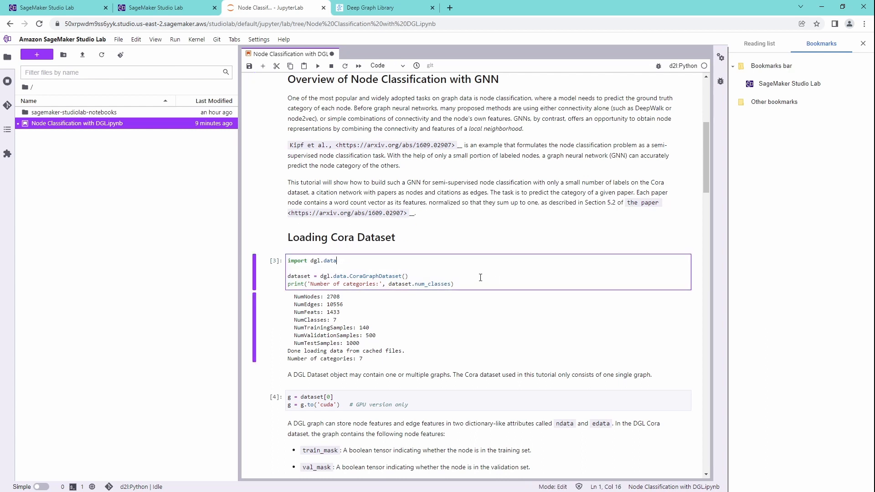
mouse_move(519, 276)
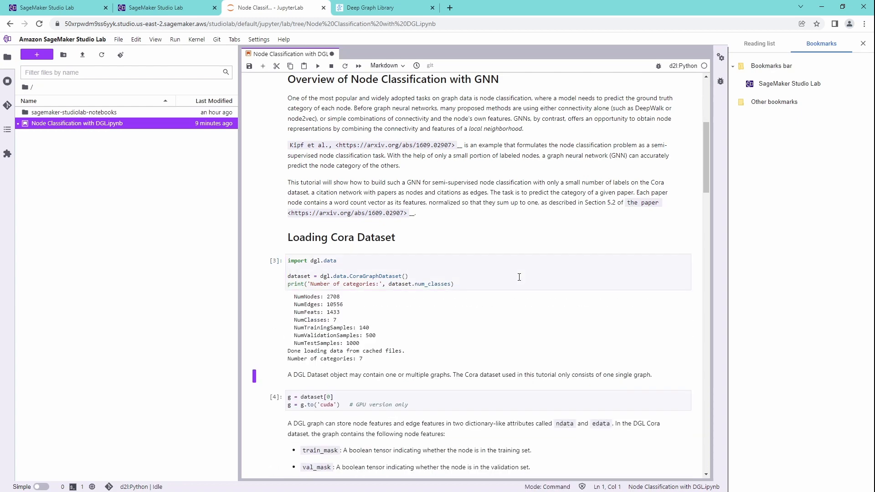
mouse_move(331, 306)
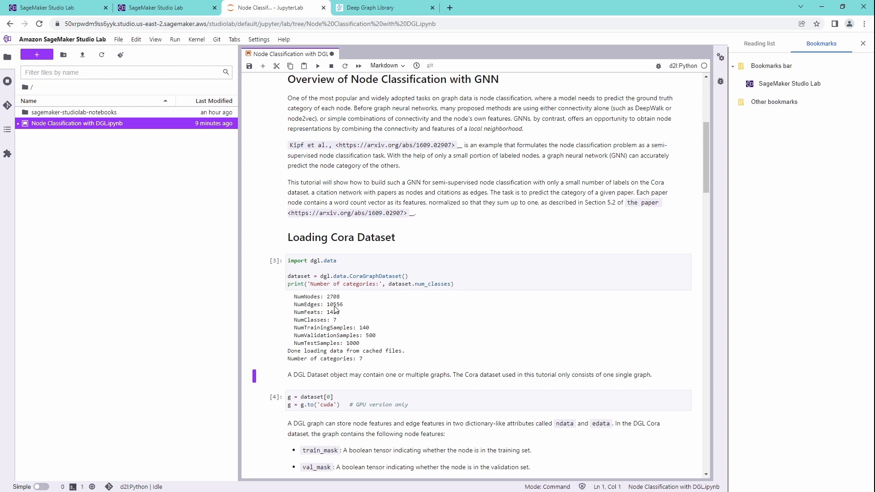
mouse_move(341, 328)
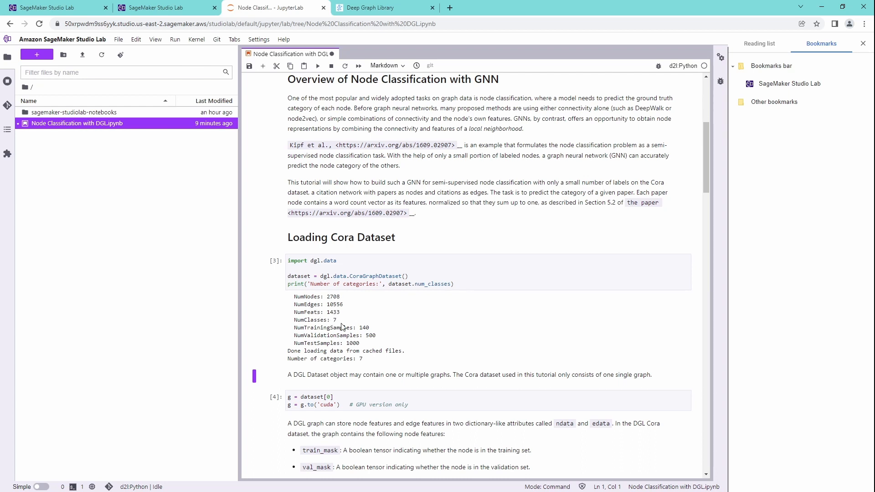
mouse_move(446, 330)
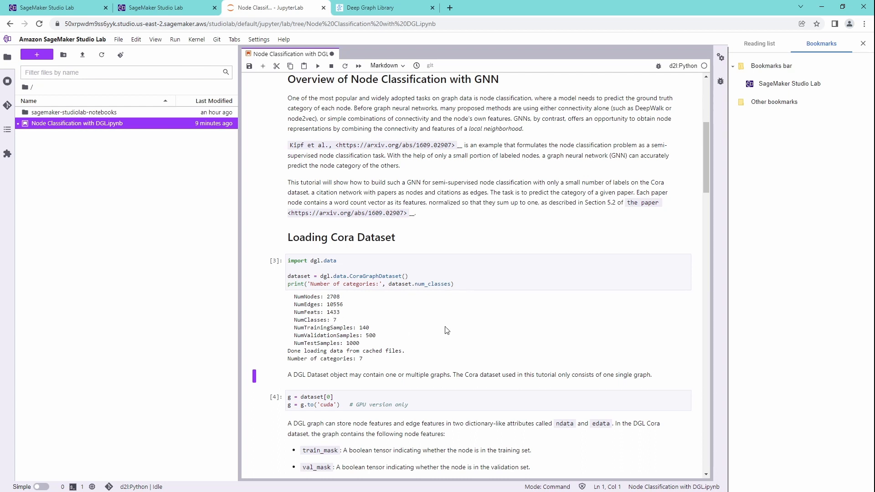
mouse_move(433, 214)
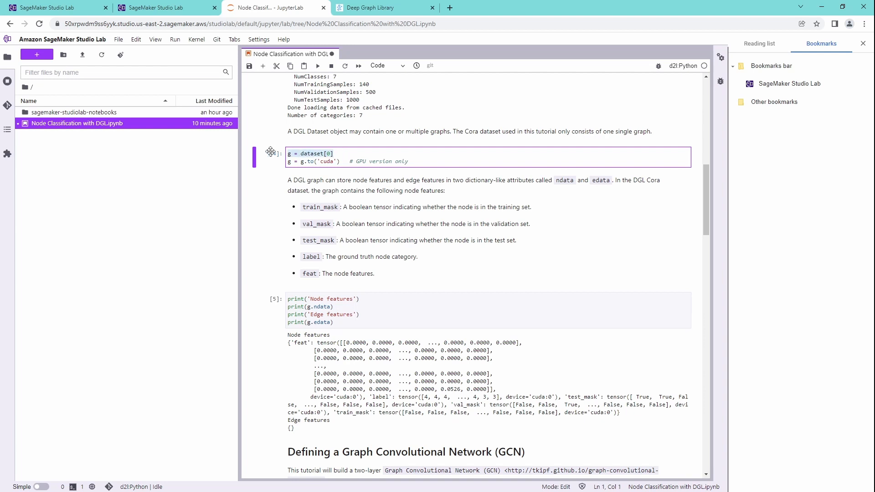
Select the cell that moves the Cora graph to the GPU.
left_click(345, 162)
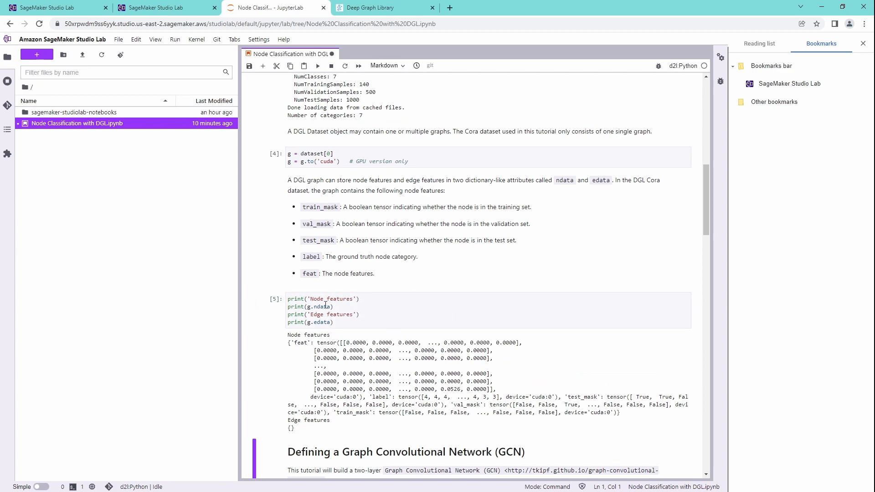
mouse_move(373, 393)
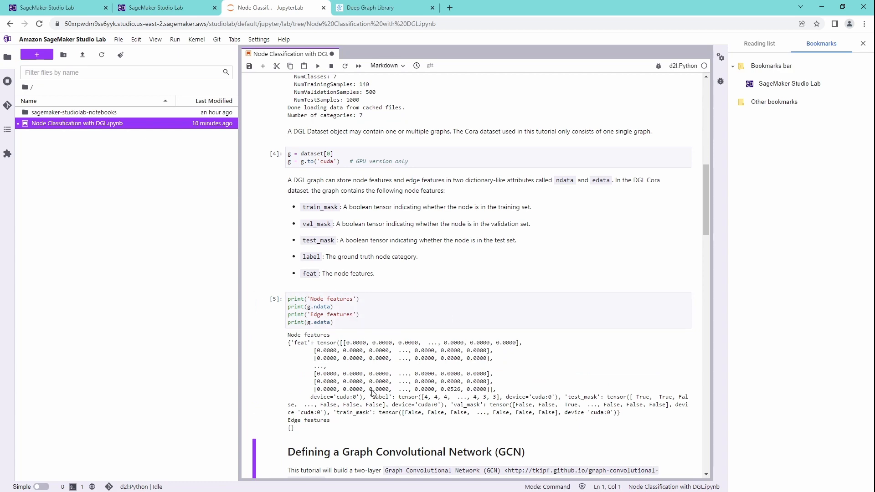
Review the GraphConv layers in GCN class cell [6] and run it.
scroll("down", 3)
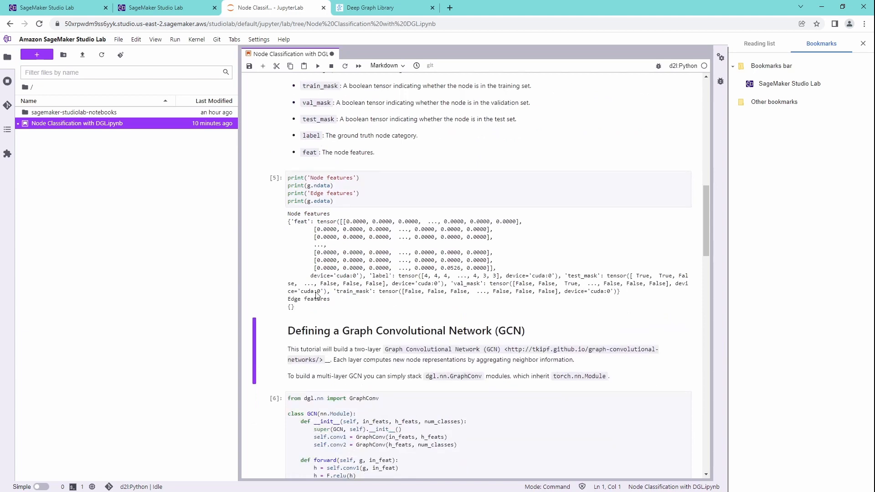
scroll("down", 3)
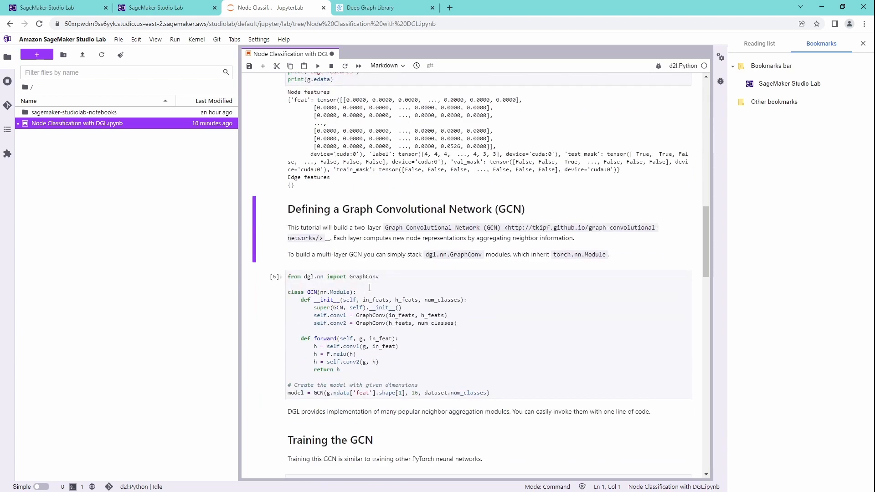
left_click(370, 292)
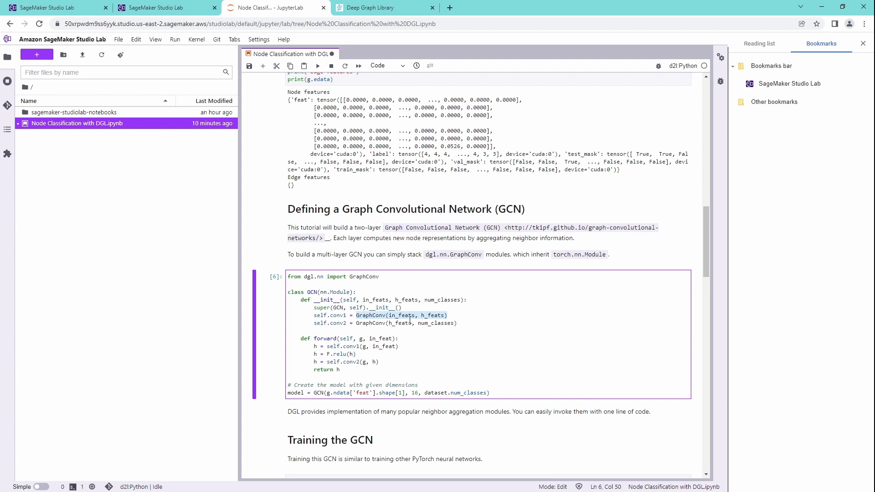
left_click(390, 323)
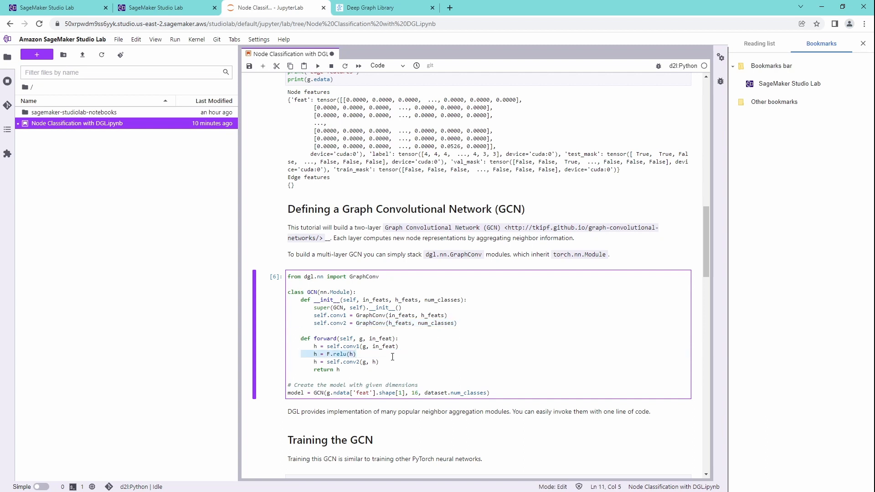
mouse_move(407, 350)
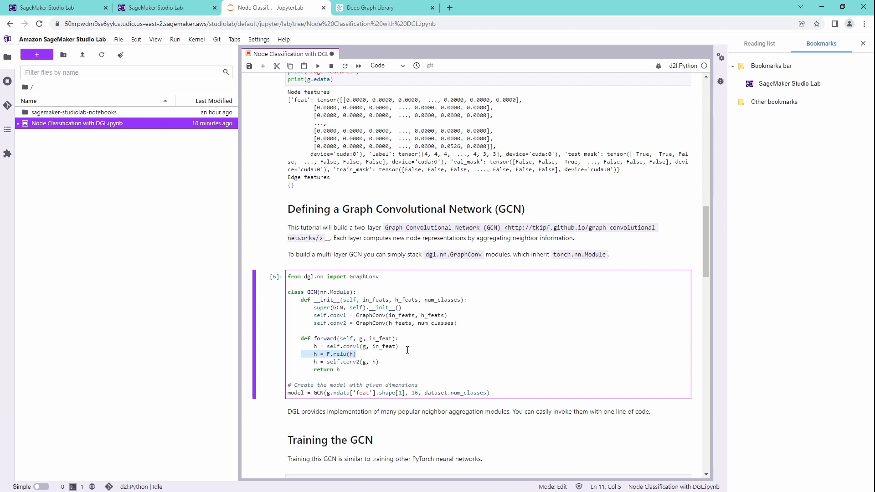
mouse_move(481, 345)
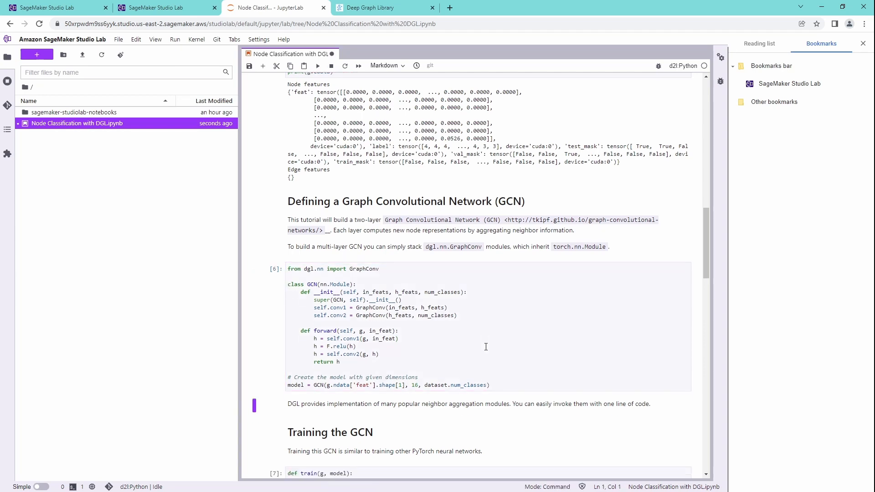
scroll("down", 3)
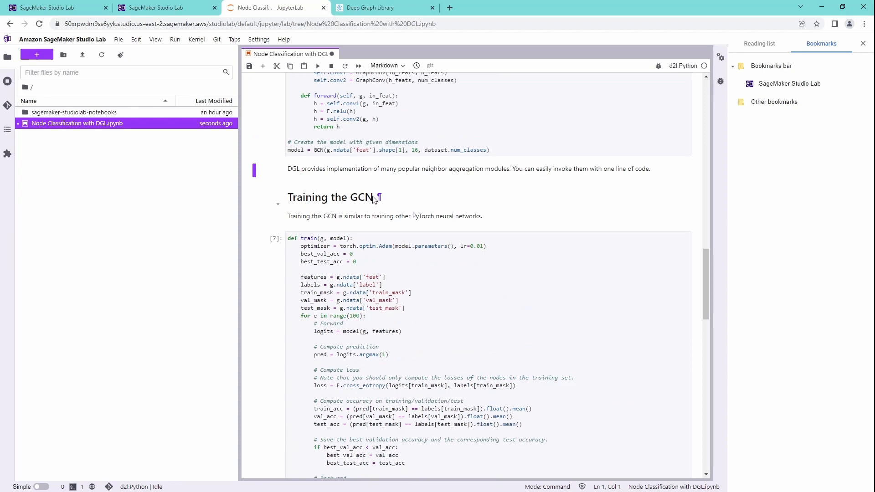
mouse_move(495, 310)
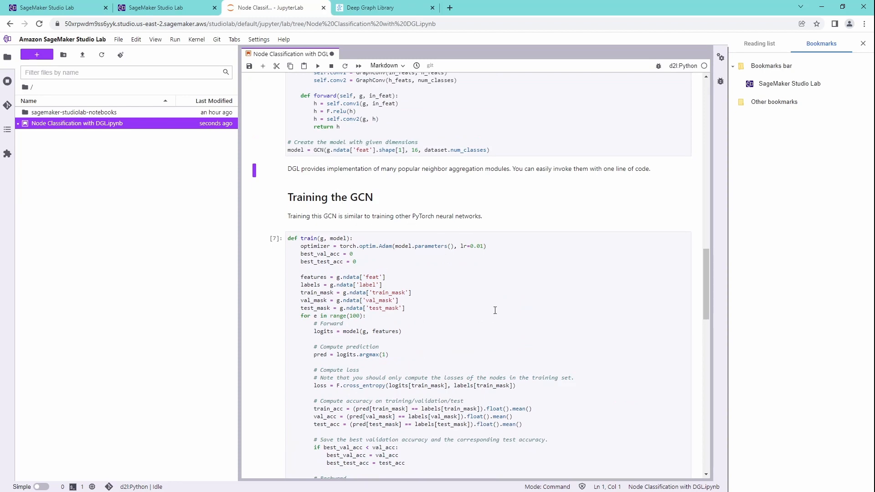
Scroll through the 100-epoch training log ending near 0.77 test accuracy.
scroll("down", 3)
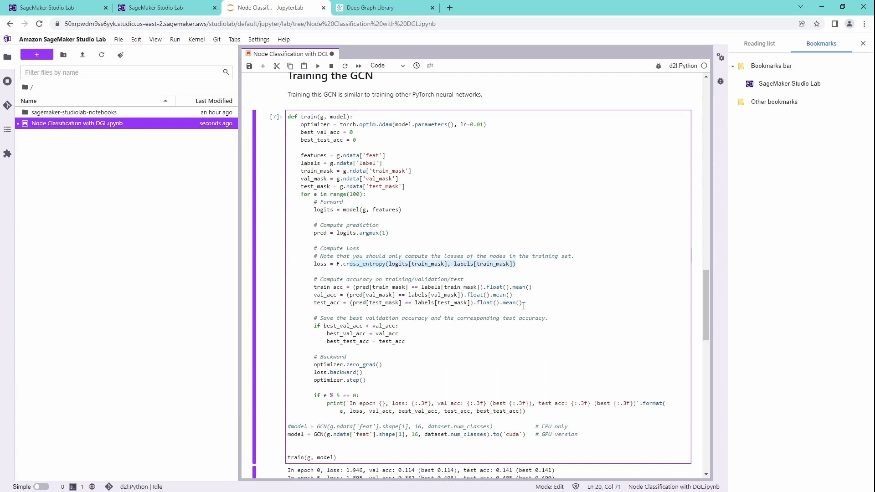
scroll("down", 3)
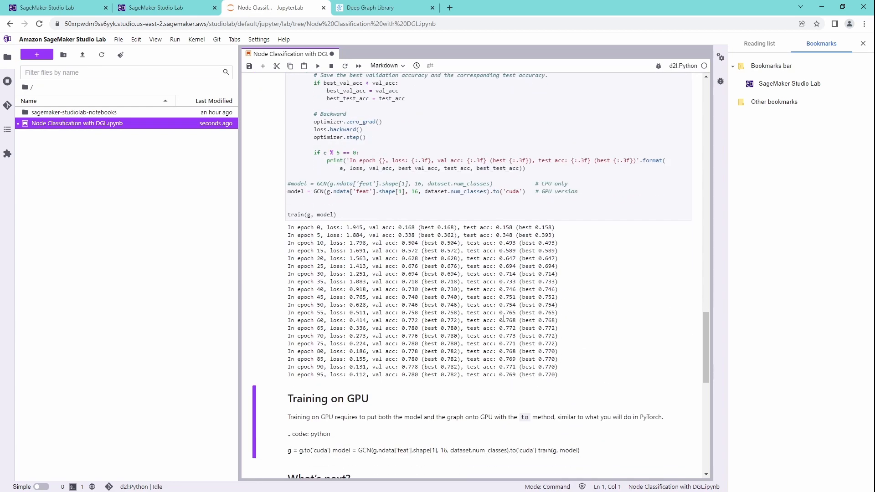
mouse_move(562, 317)
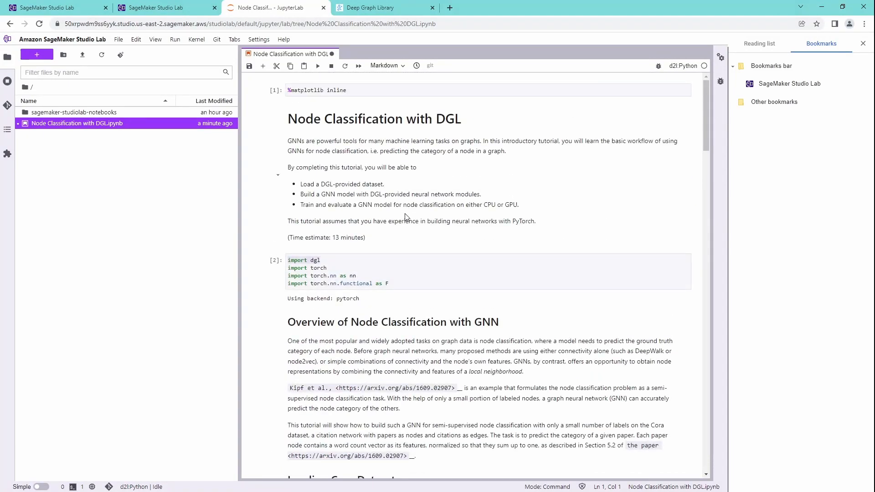
mouse_move(398, 224)
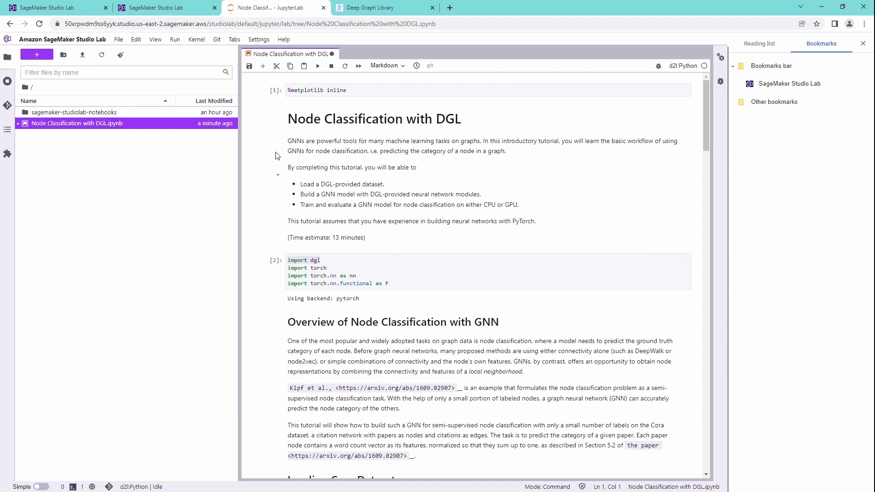
Browse the Table of Contents, return to the File Browser, and save the notebook.
left_click(7, 129)
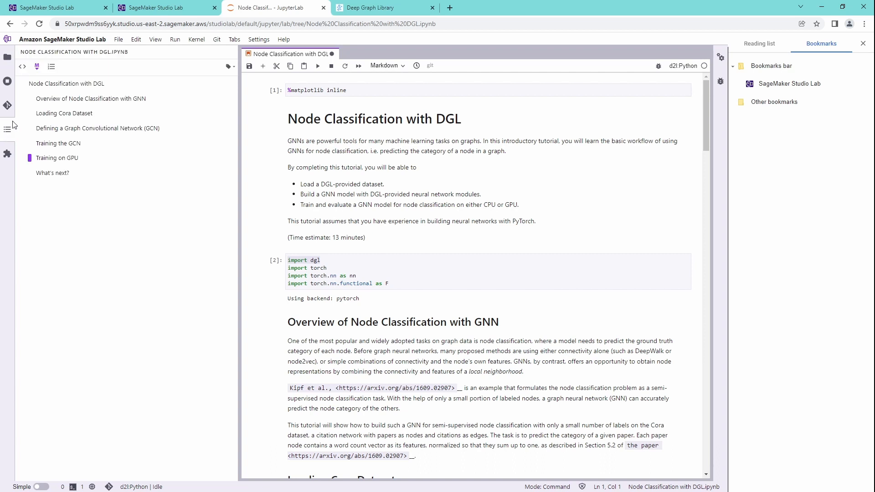
mouse_move(9, 167)
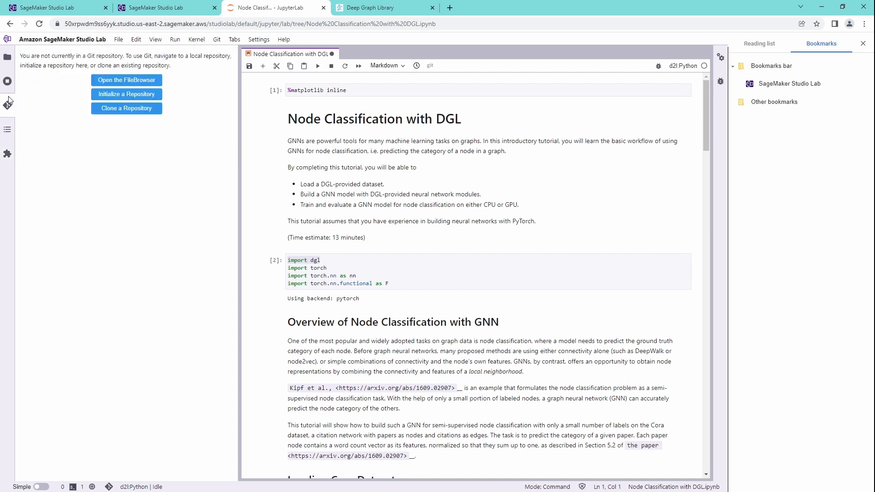
left_click(7, 56)
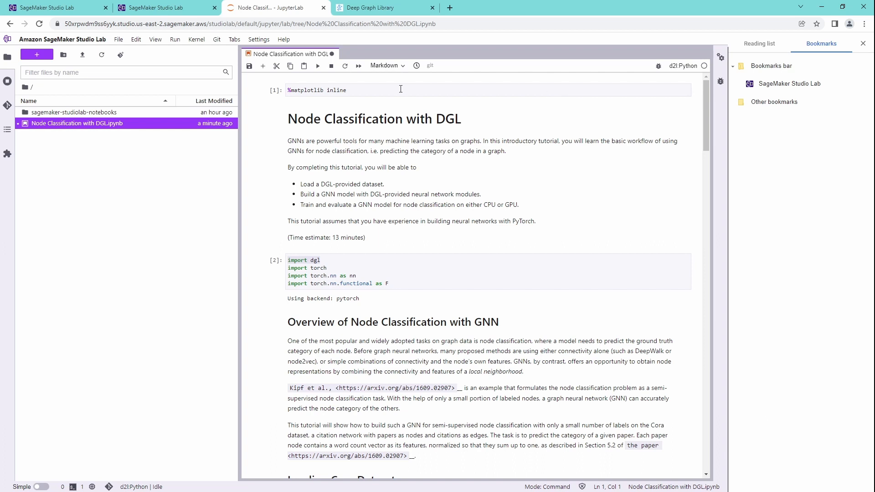
mouse_move(147, 146)
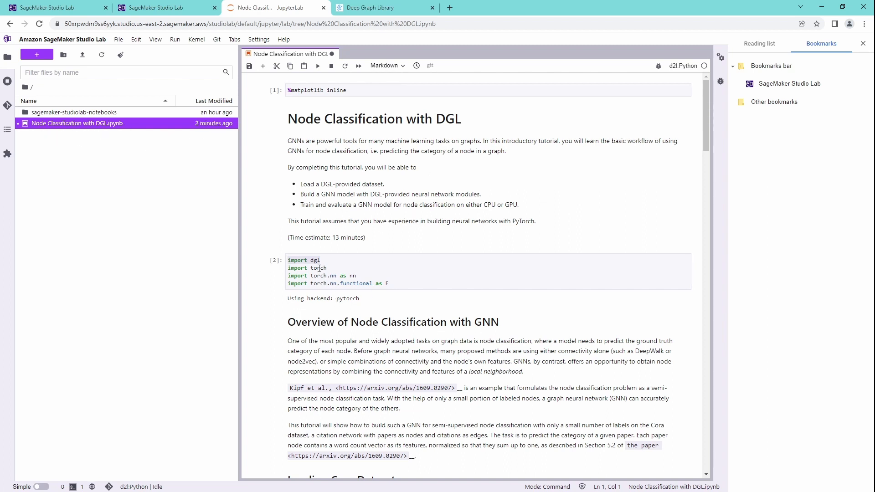
mouse_move(328, 263)
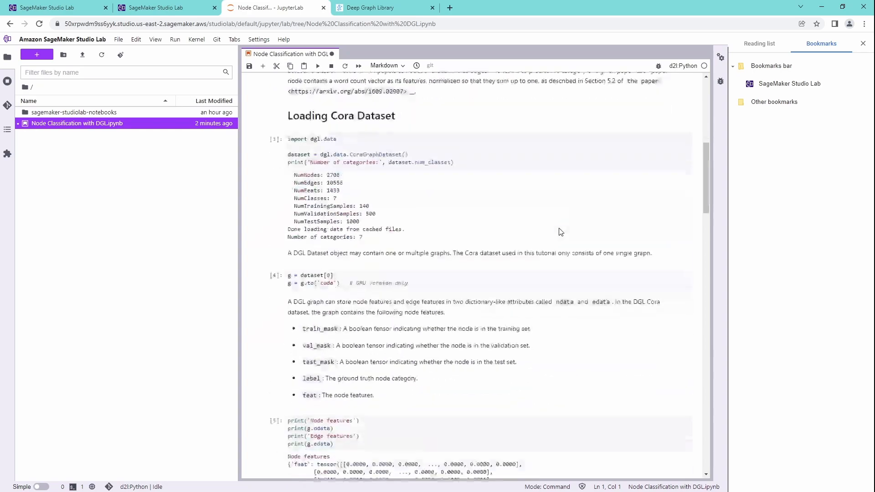
scroll("down", 3)
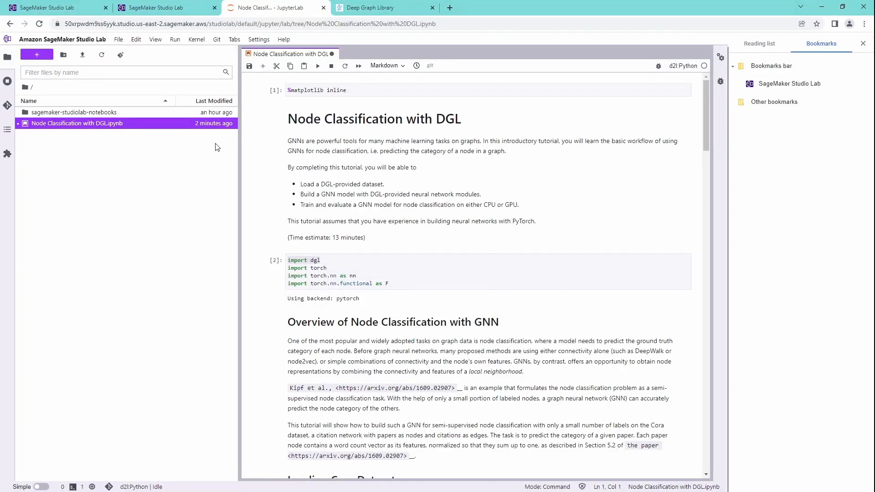
mouse_move(505, 137)
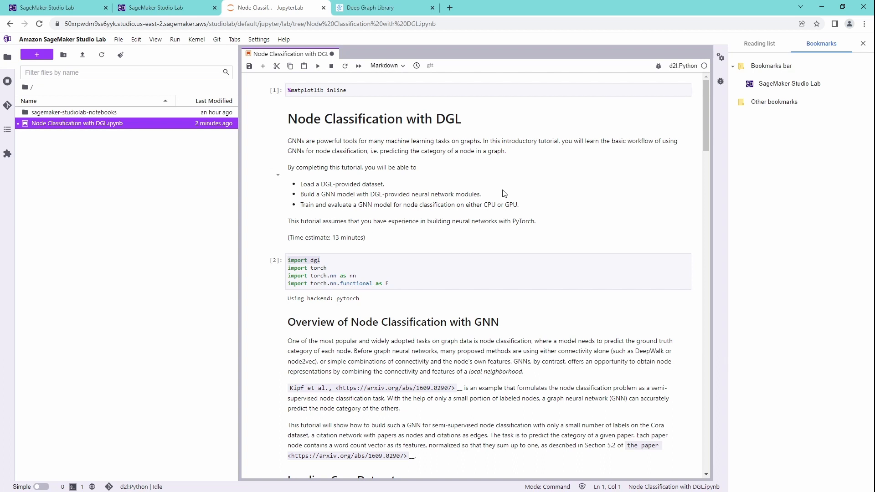
mouse_move(159, 244)
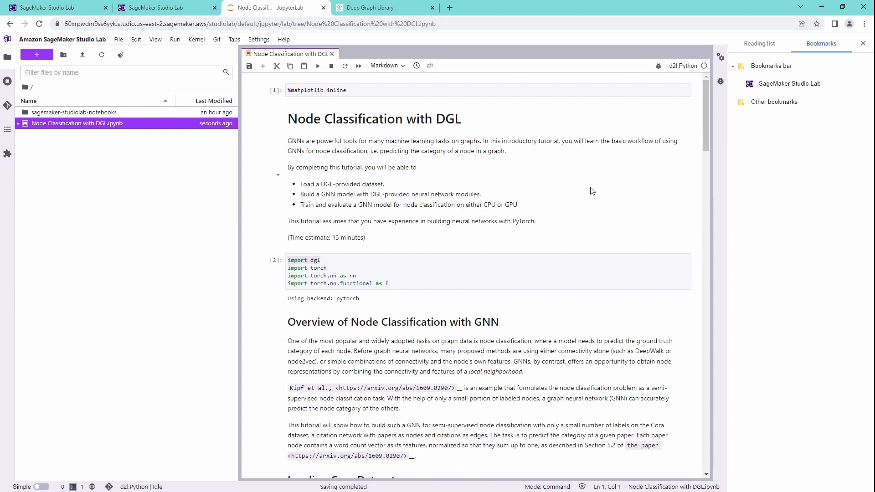
mouse_move(589, 185)
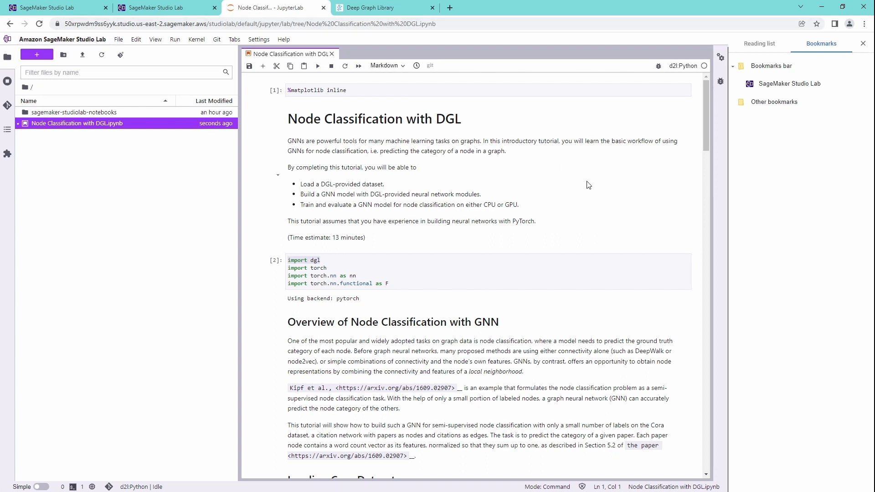